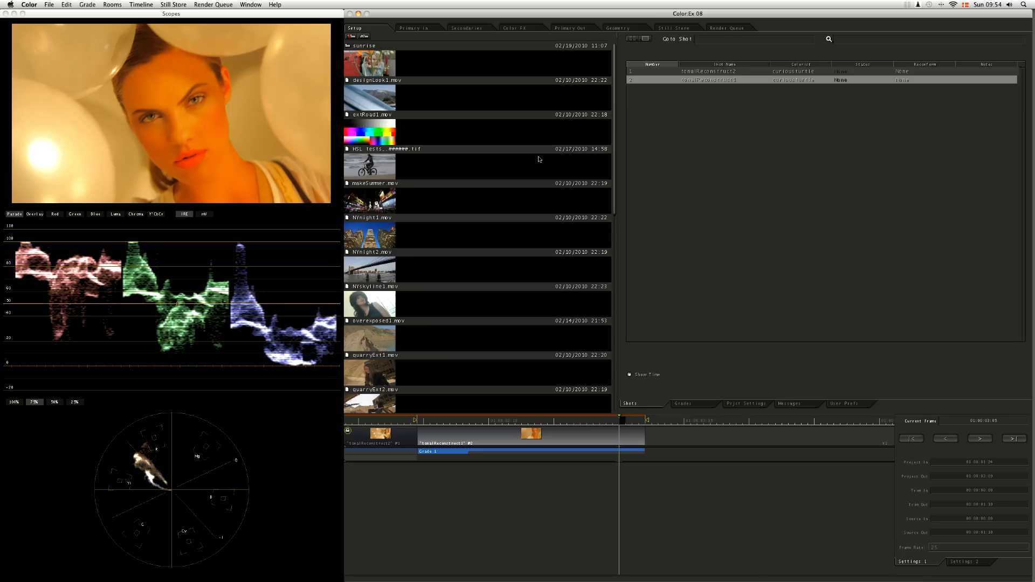
mouse_move(433, 326)
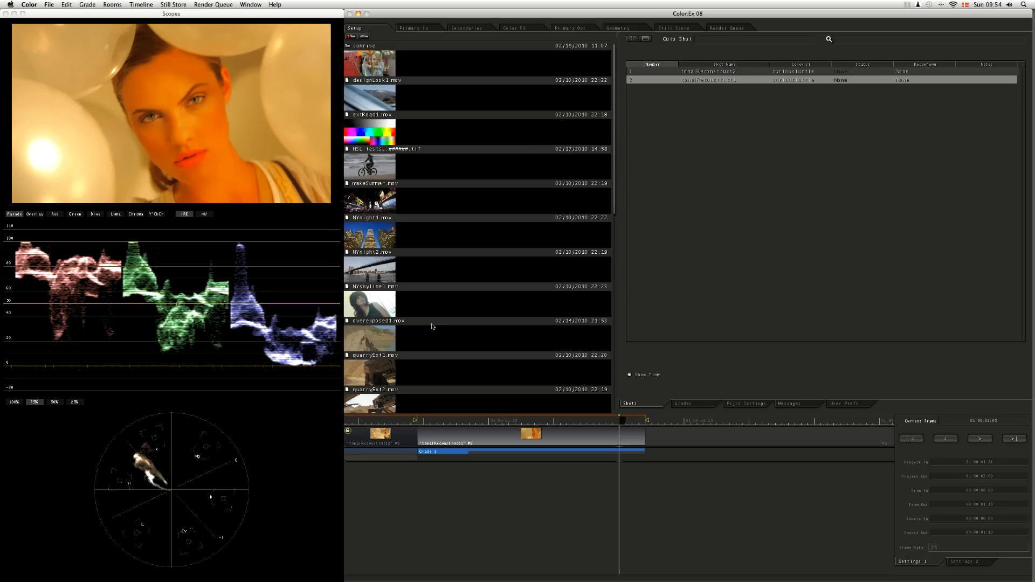
mouse_move(304, 276)
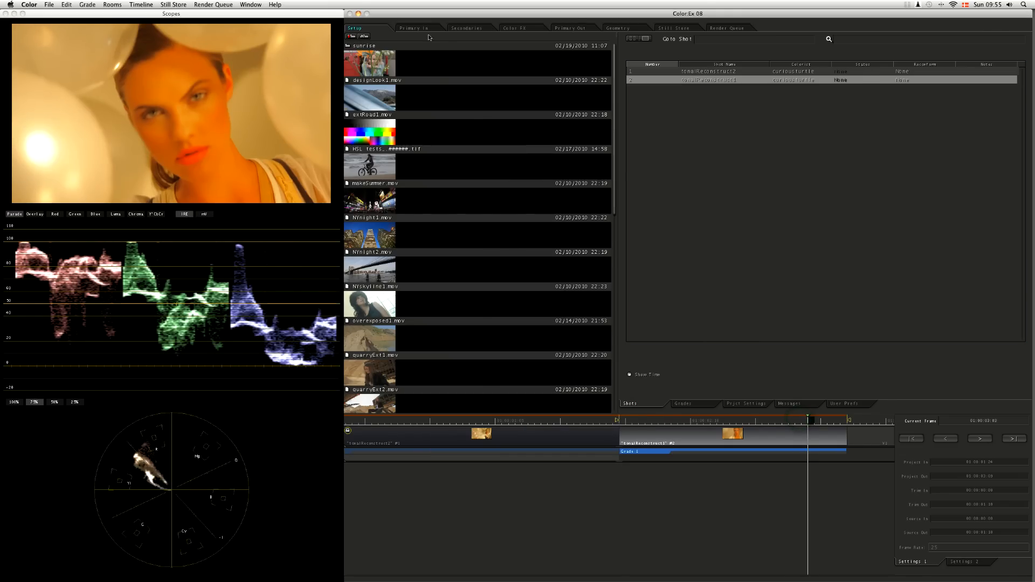
Step: Switch to the Primary In room to see the portrait's default lift, gain, gamma and saturation
click(419, 28)
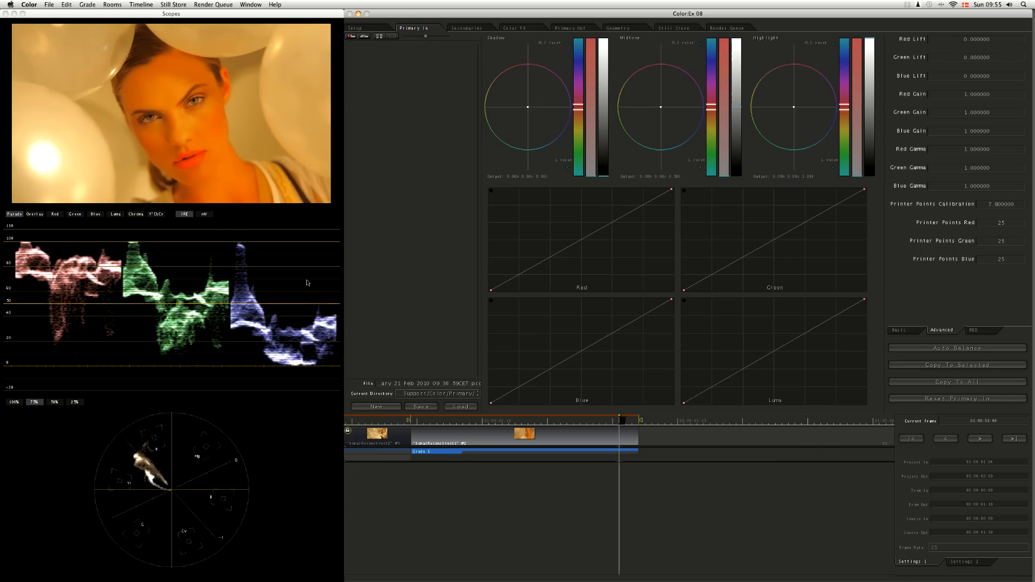
mouse_move(158, 469)
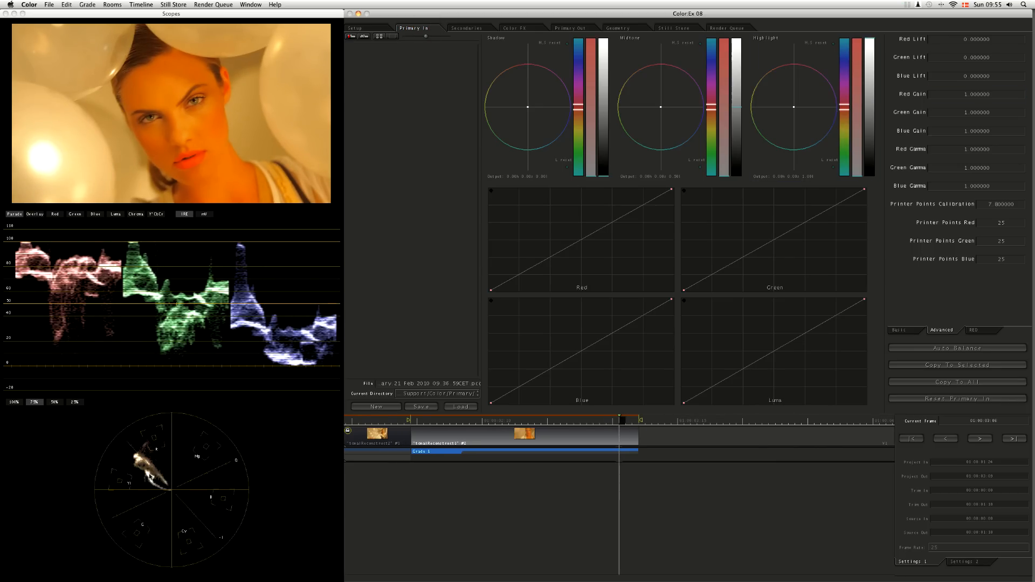
mouse_move(138, 485)
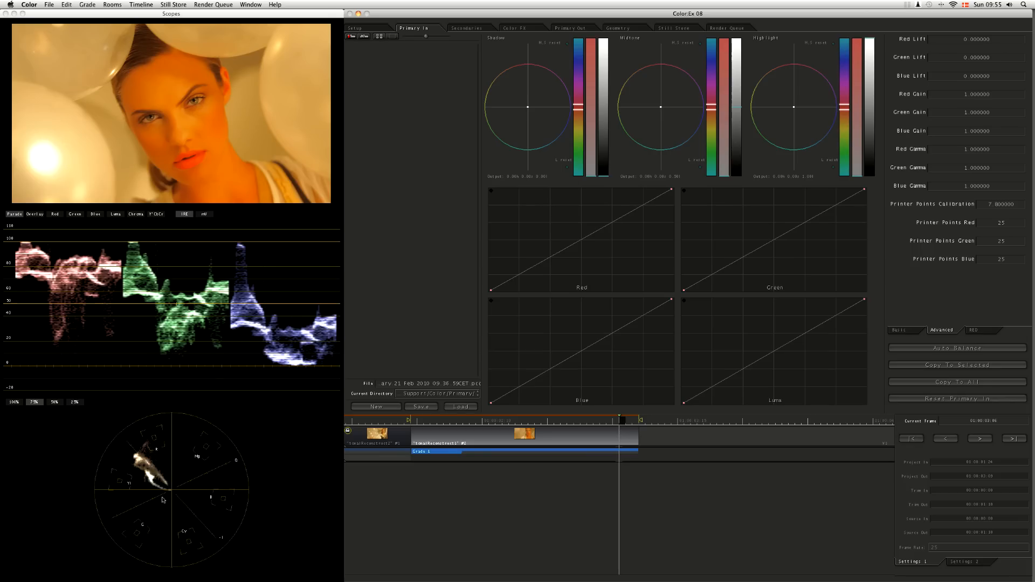
mouse_move(195, 114)
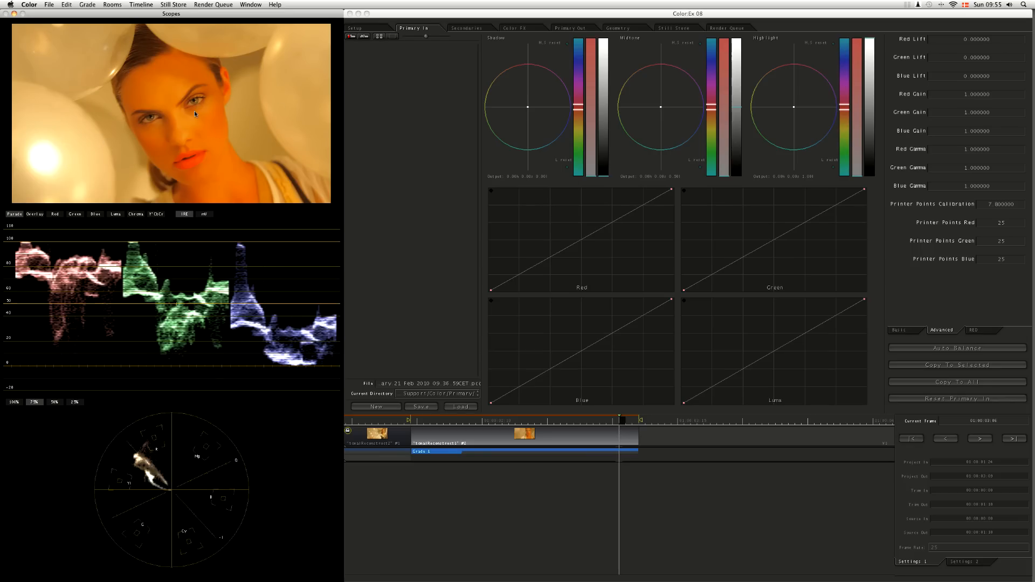
mouse_move(174, 111)
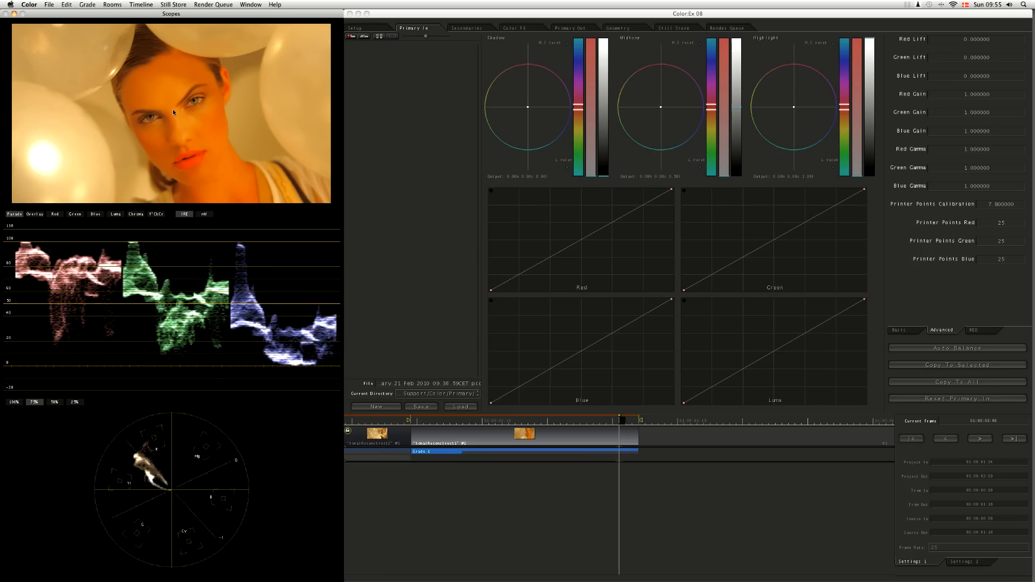
mouse_move(190, 178)
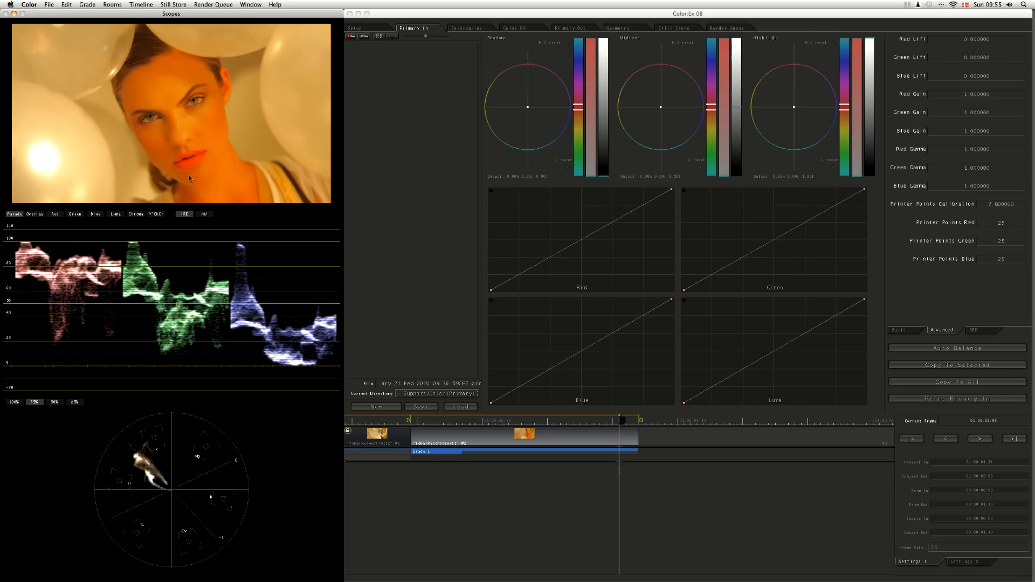
mouse_move(144, 53)
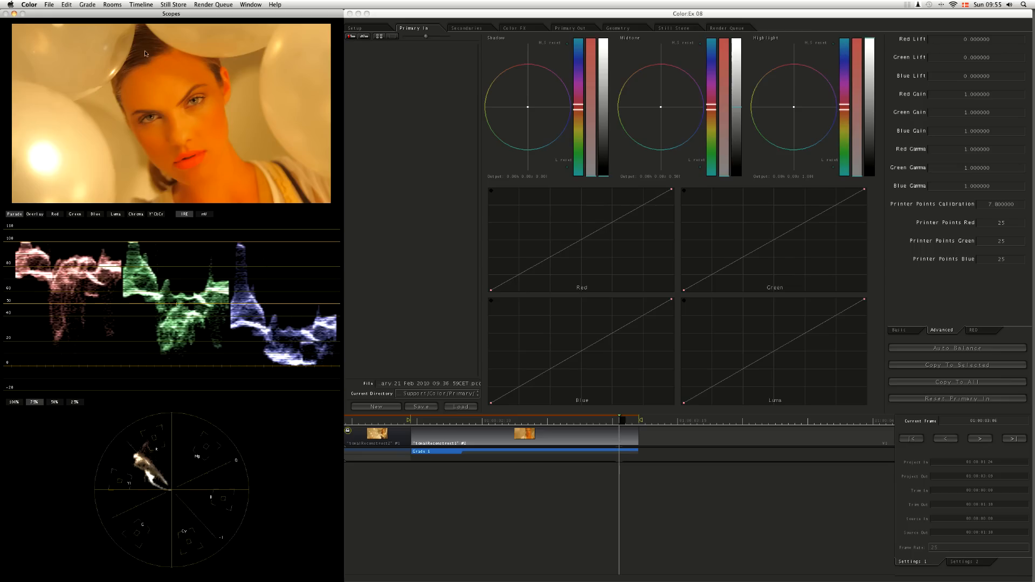
mouse_move(185, 147)
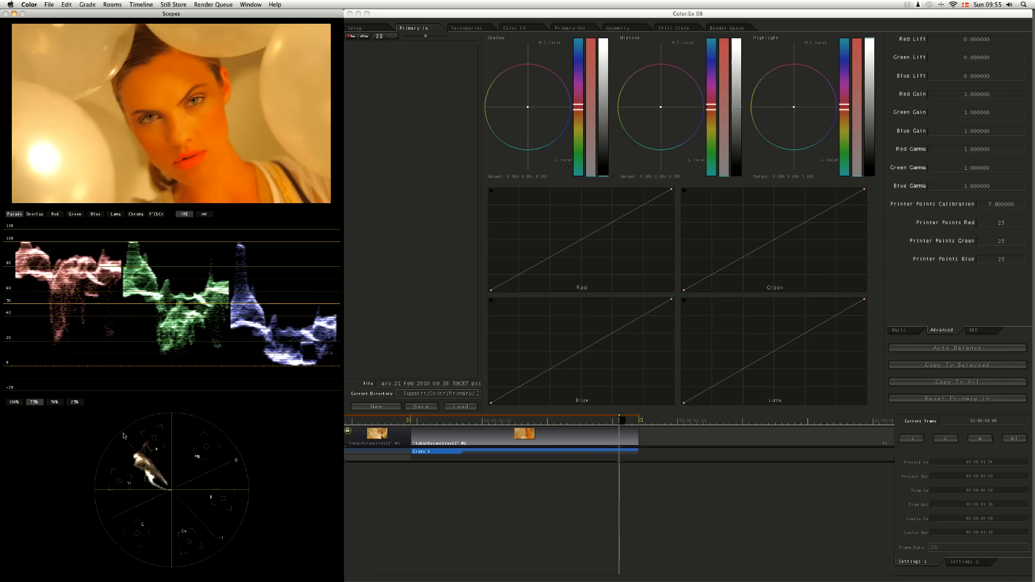
mouse_move(119, 327)
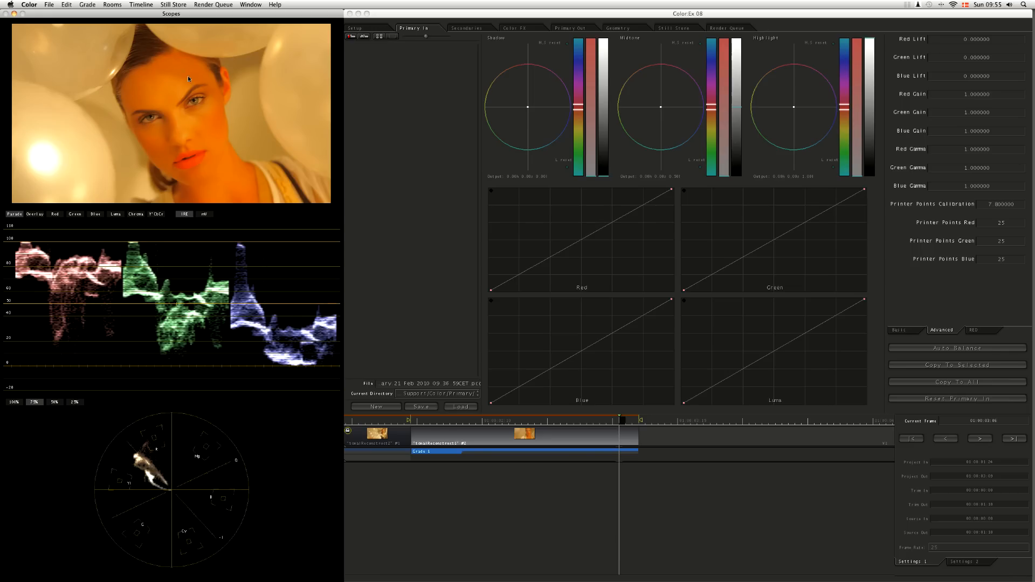
mouse_move(172, 151)
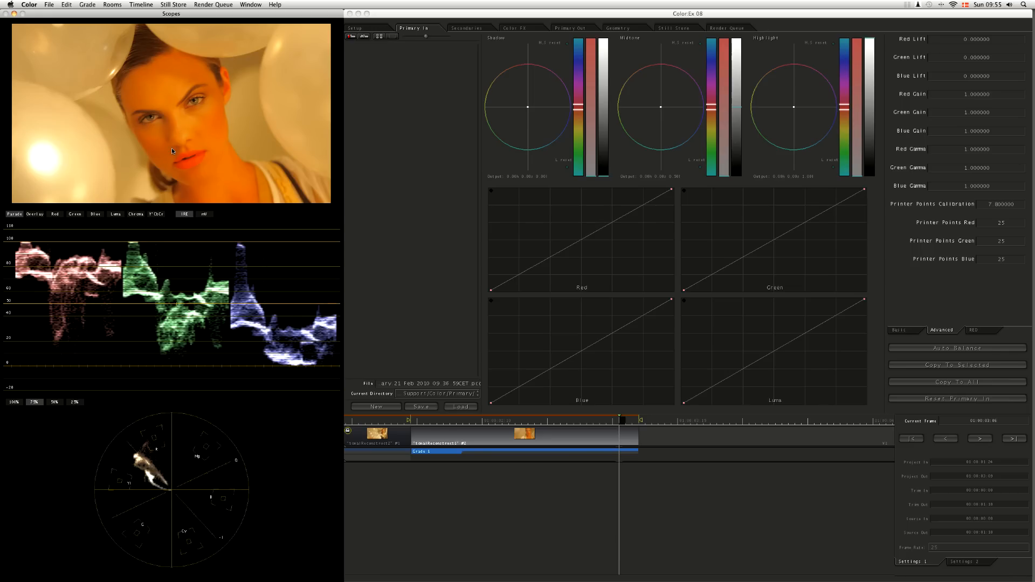
mouse_move(202, 175)
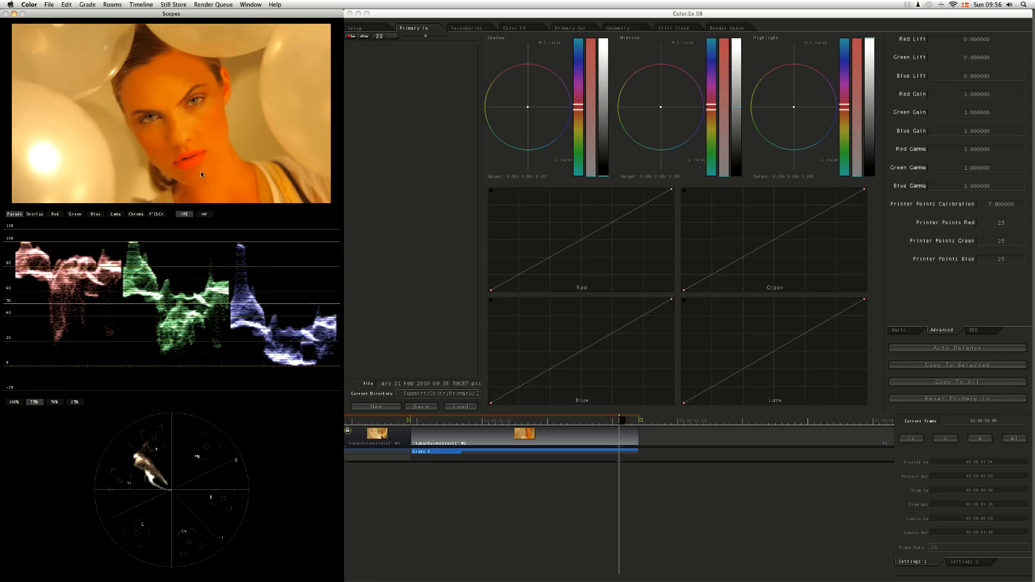
mouse_move(211, 121)
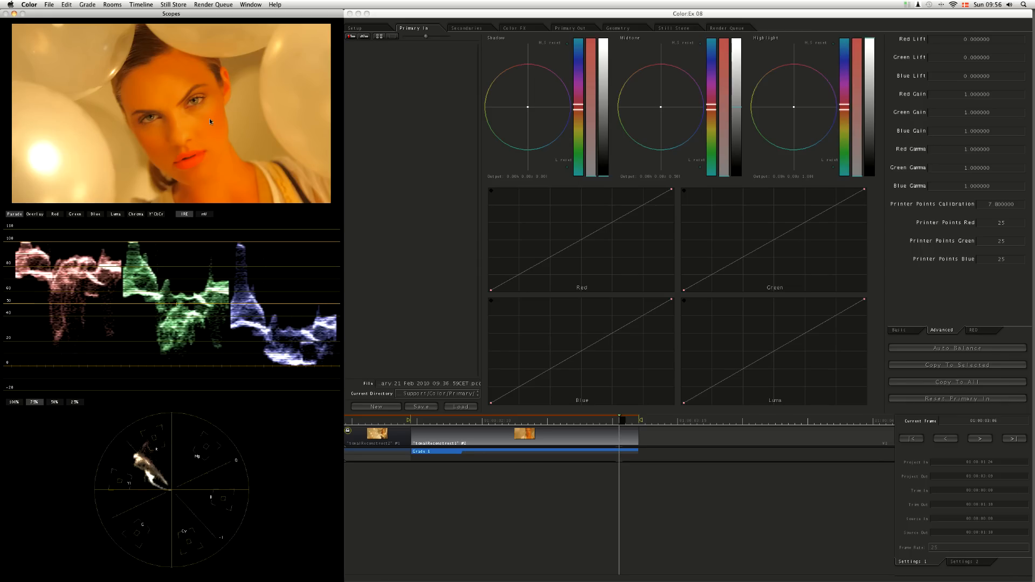
mouse_move(212, 160)
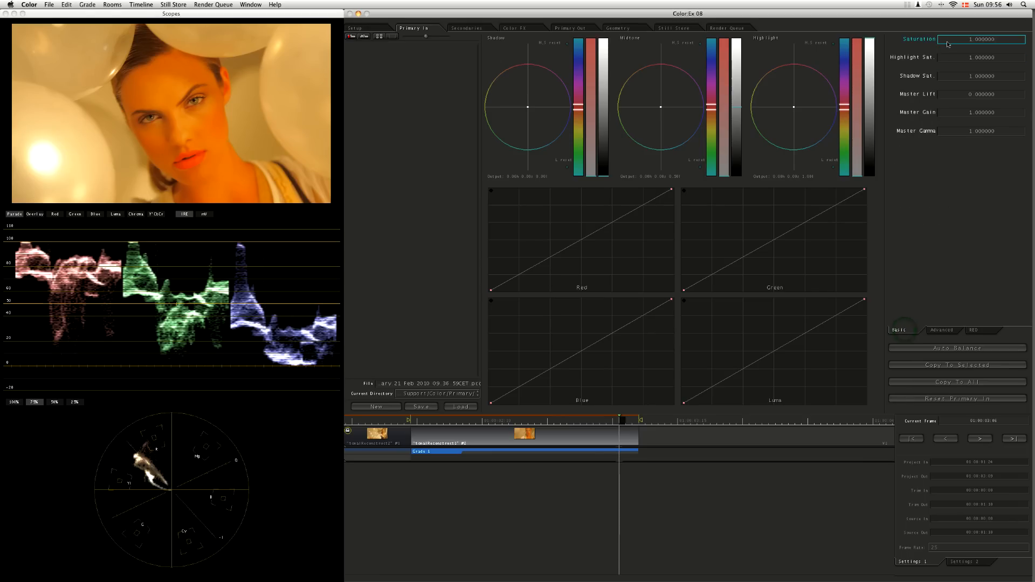
Step: Drop the clip's Saturation to 0, turning the balloon portrait black and white
right_click(953, 39)
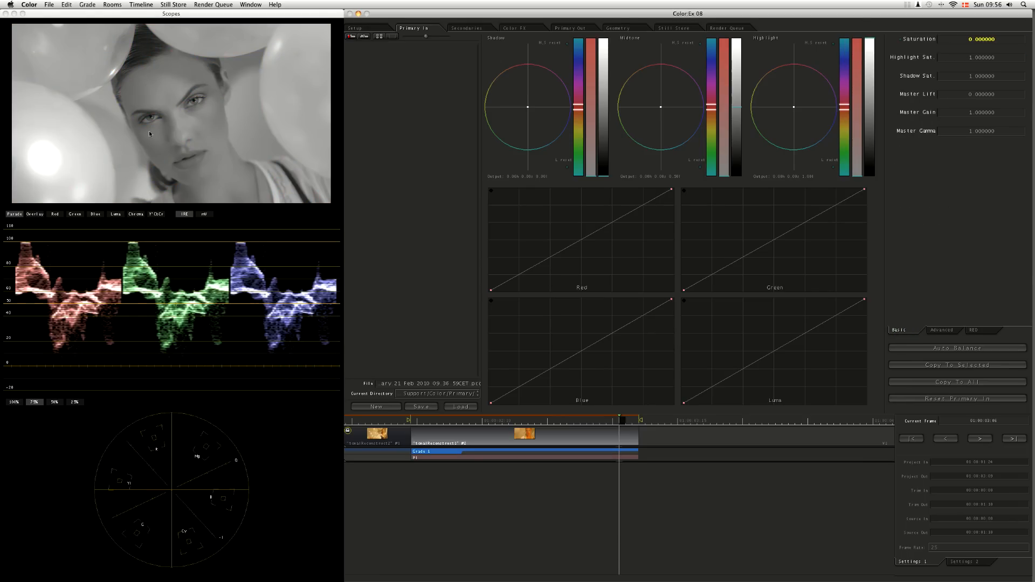
mouse_move(138, 154)
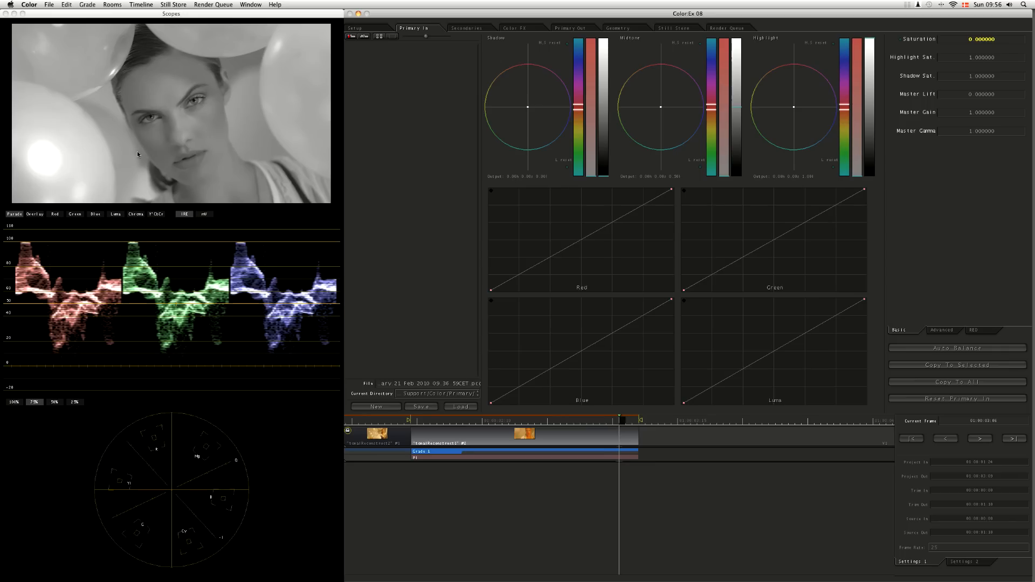
mouse_move(171, 140)
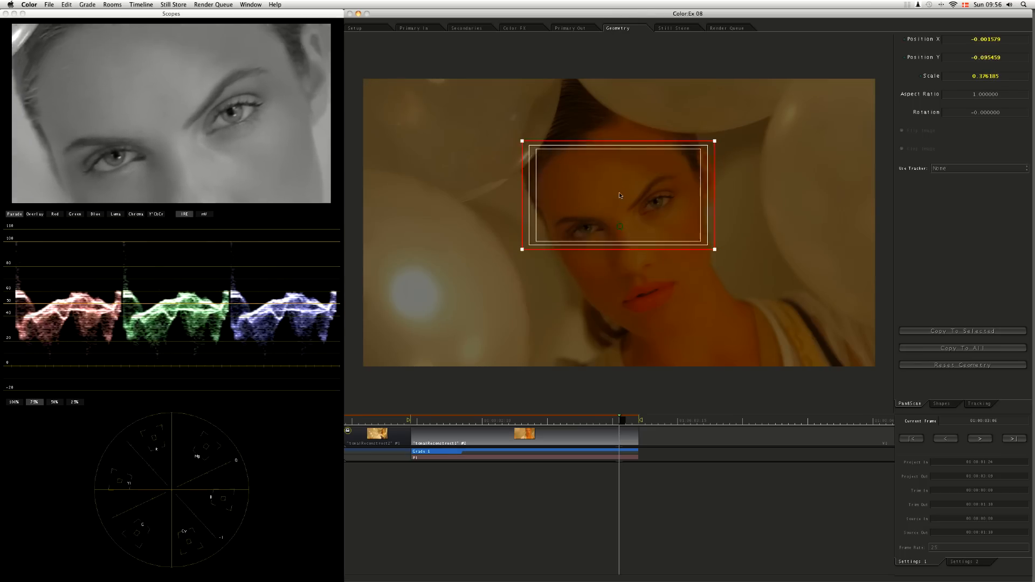
Step: Pan the zoomed pan & scan view over the lips, chin, lower edge, nose and a single eye
drag(619, 195, 569, 203)
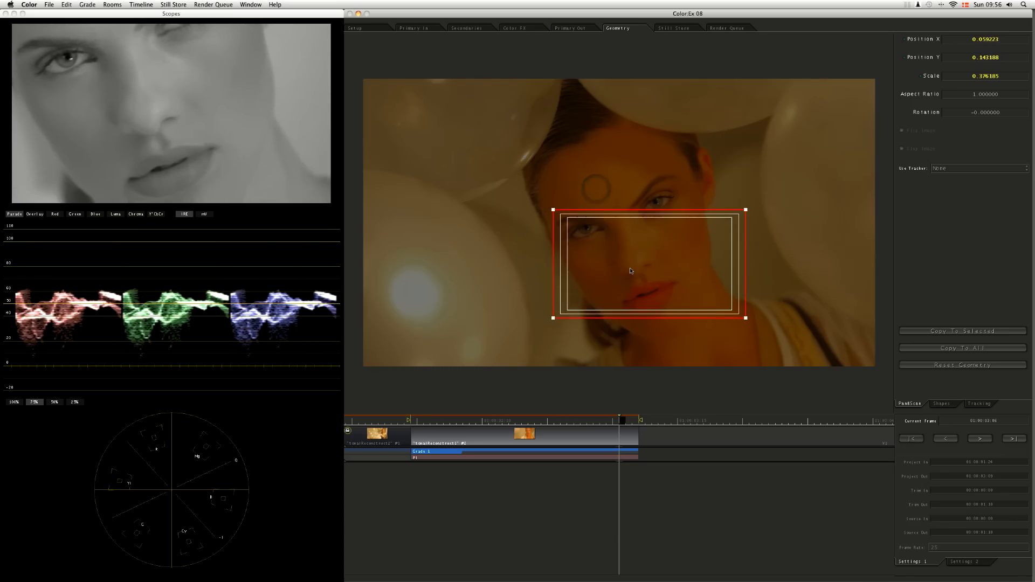
drag(628, 271, 652, 293)
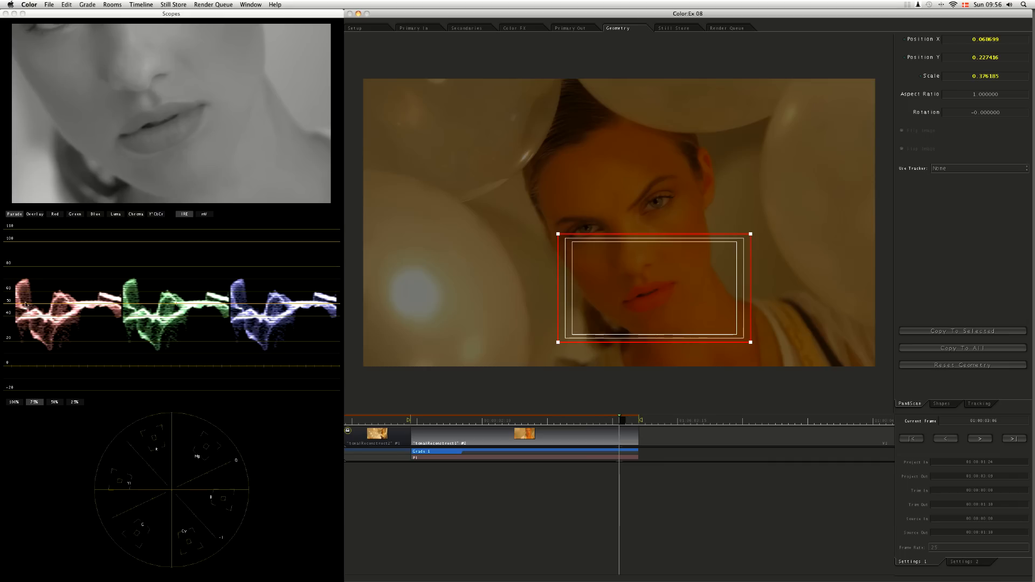
mouse_move(30, 318)
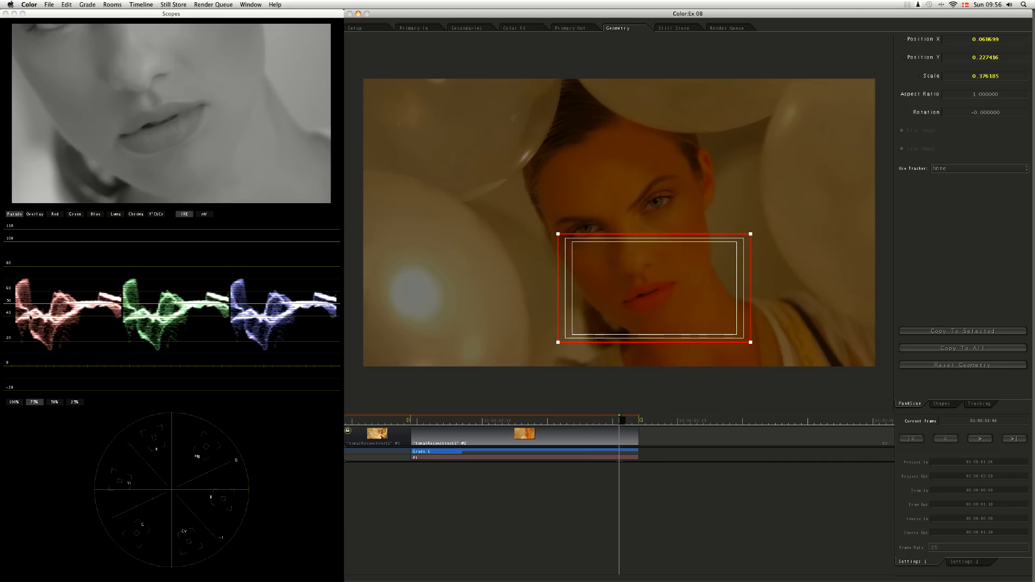
drag(655, 293, 677, 328)
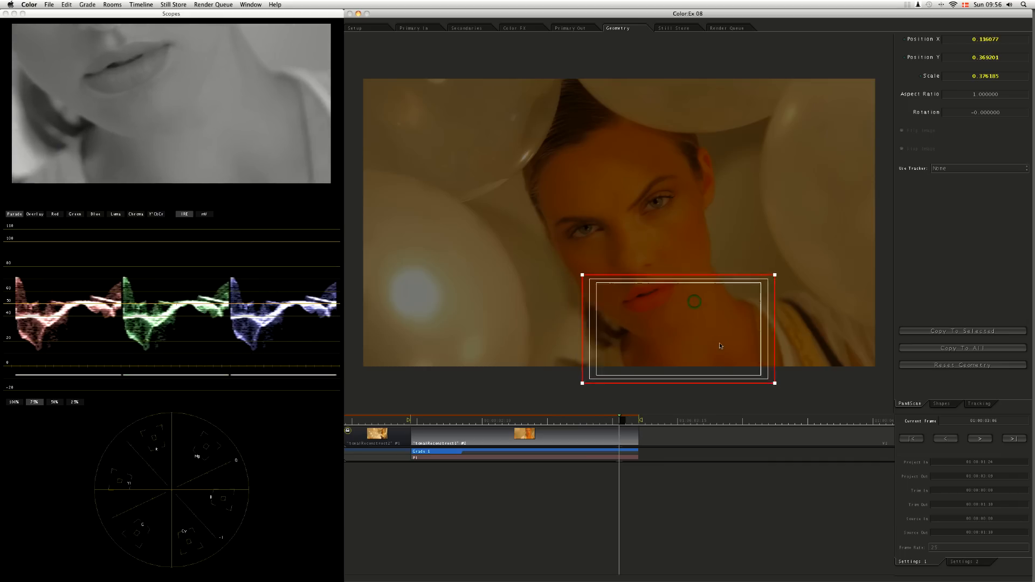
drag(721, 346, 568, 260)
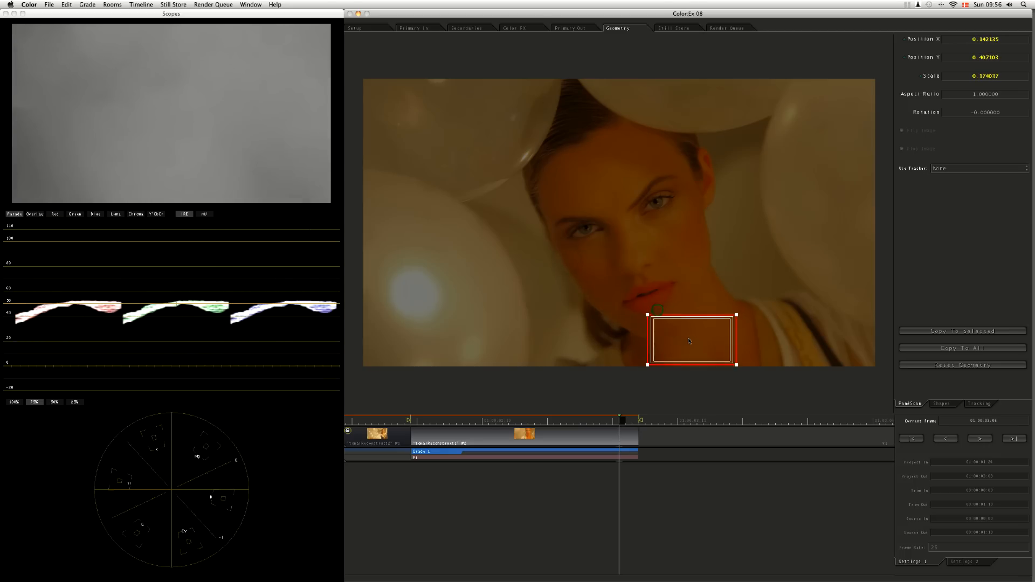
drag(689, 341, 681, 328)
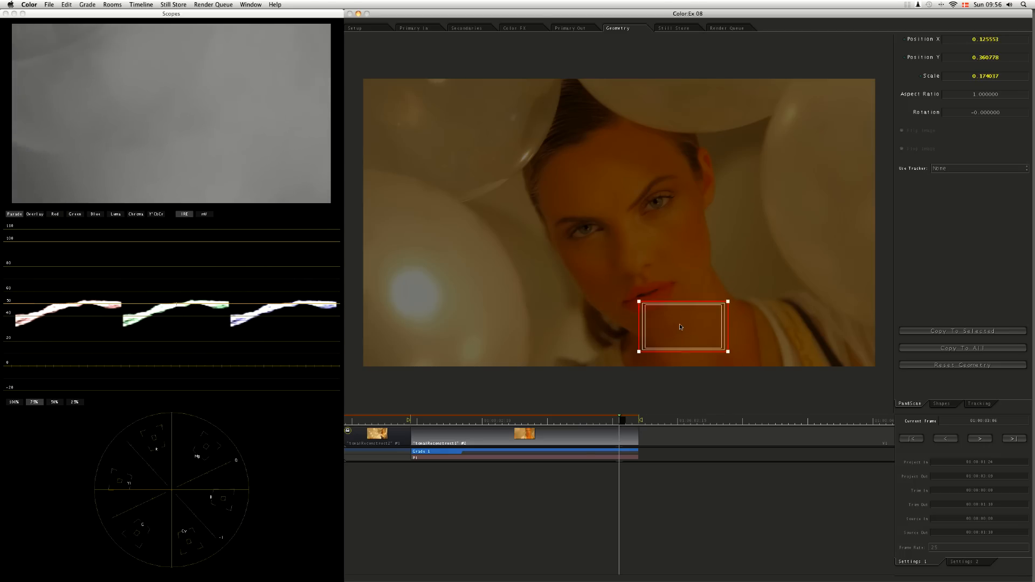
drag(680, 328, 653, 267)
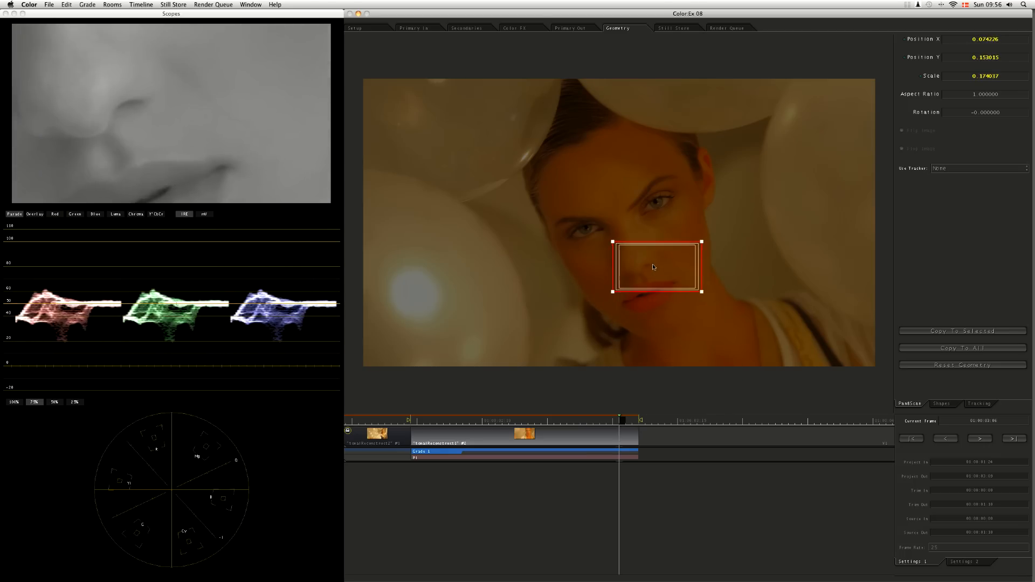
drag(653, 267, 624, 212)
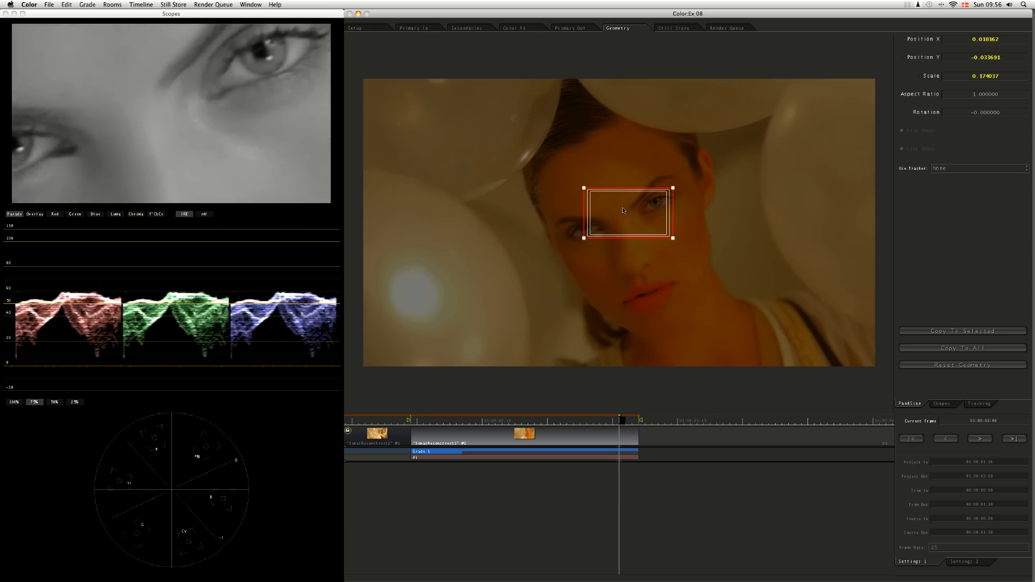
drag(624, 214, 646, 185)
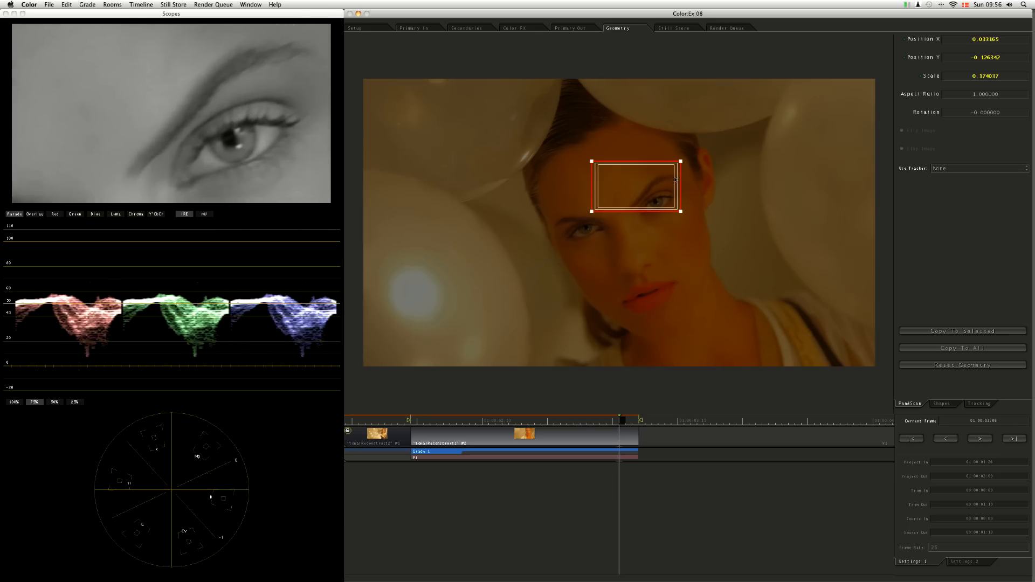
drag(637, 186, 647, 199)
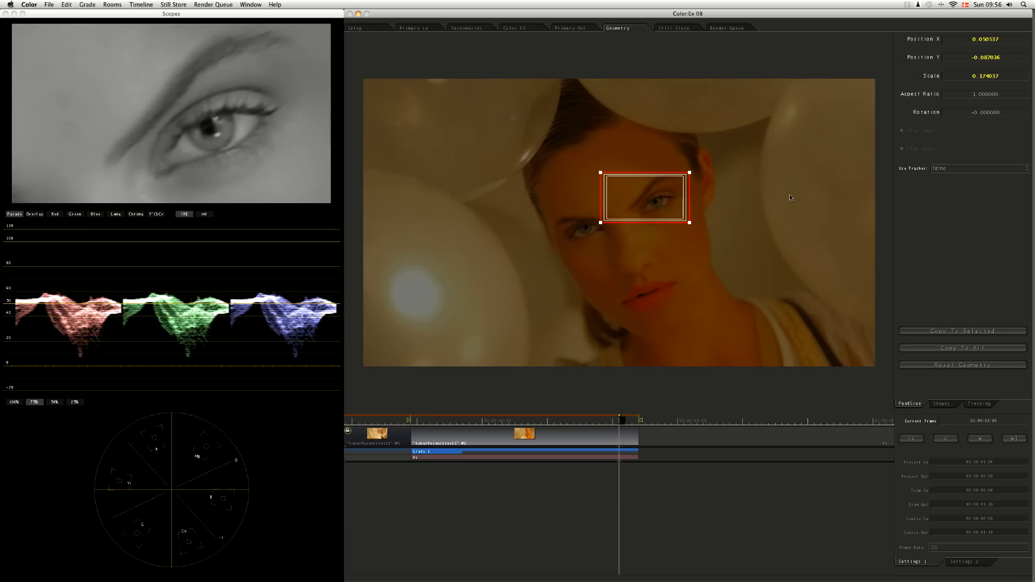
Step: Reset Geometry to full frame, scale 1 with zero offset, and return to Primary In
click(963, 364)
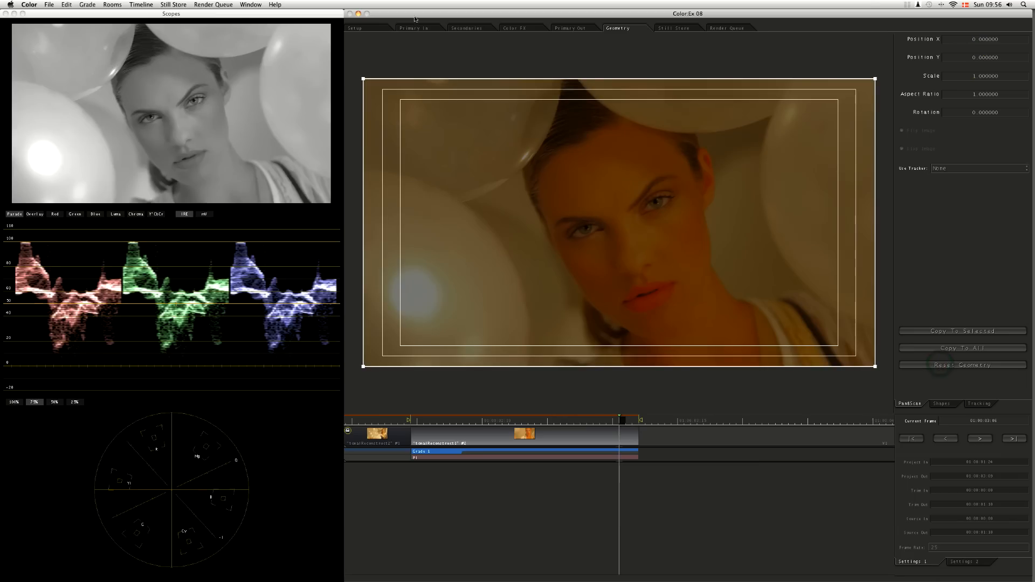
mouse_move(422, 30)
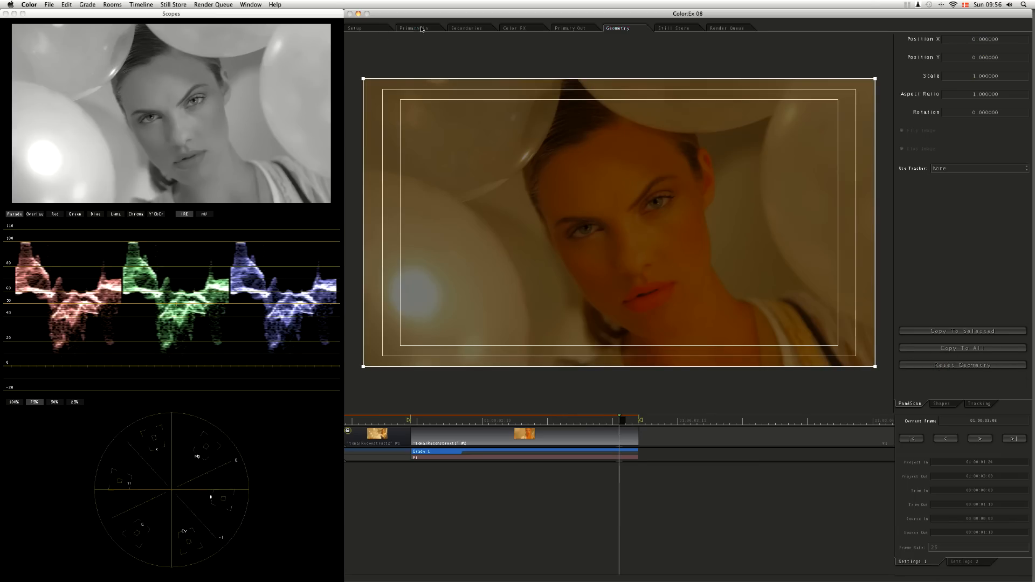
click(416, 28)
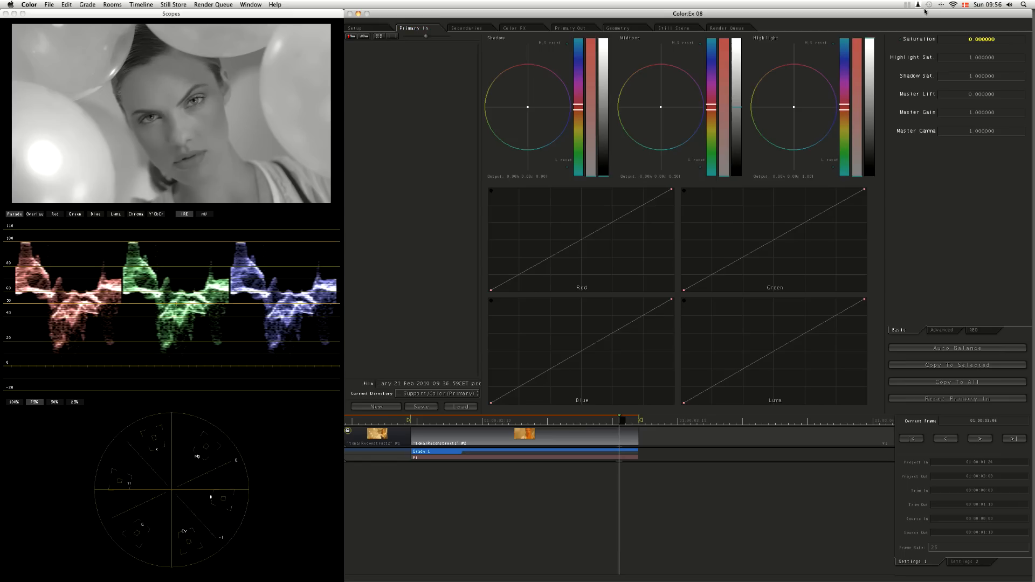
mouse_move(957, 39)
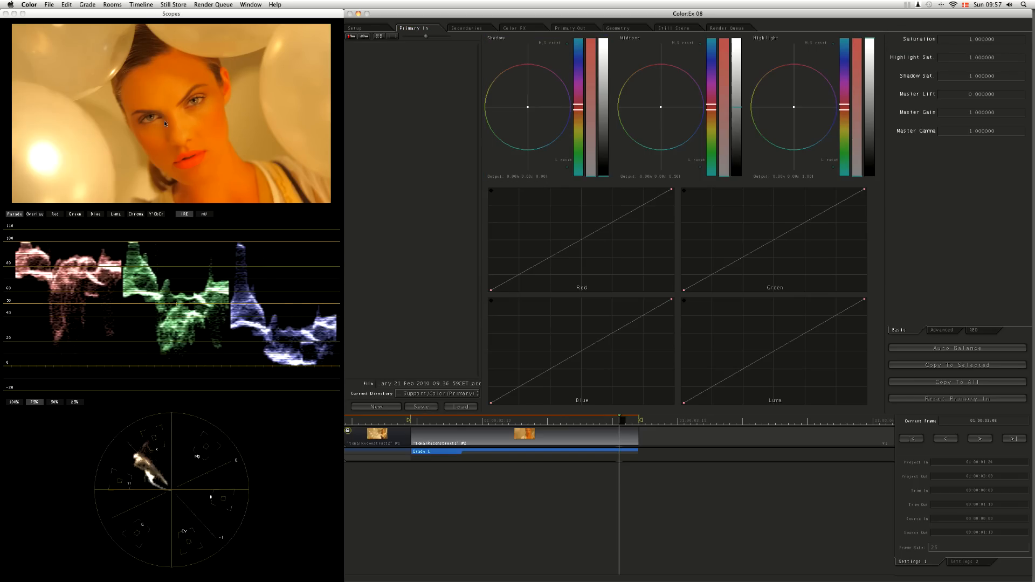
mouse_move(446, 280)
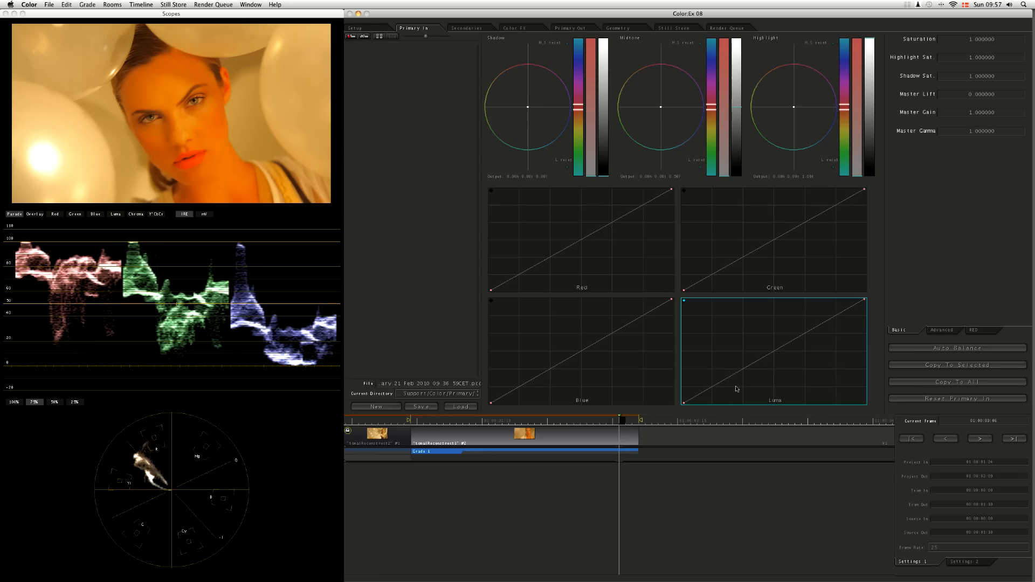
mouse_move(784, 383)
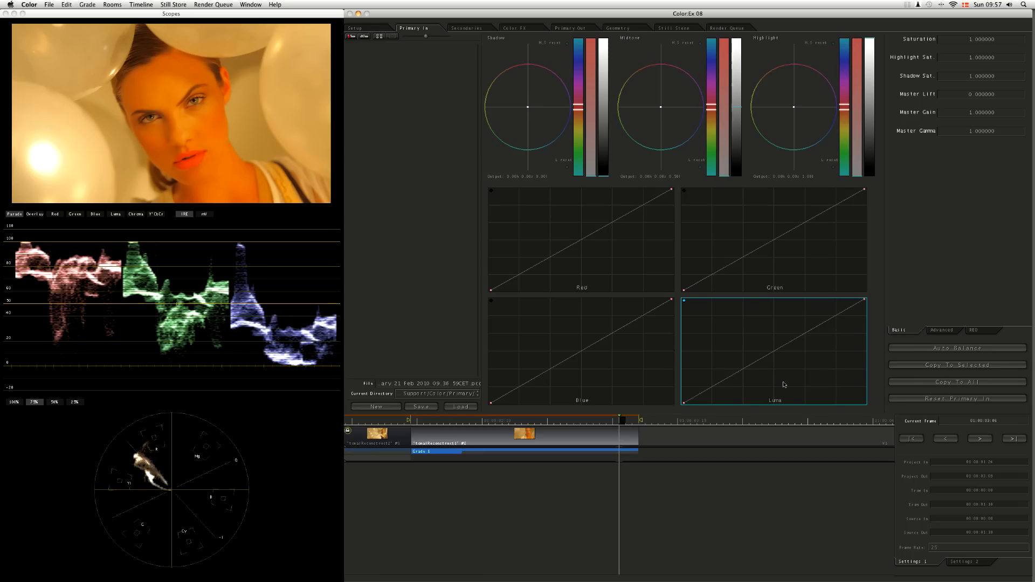
mouse_move(782, 331)
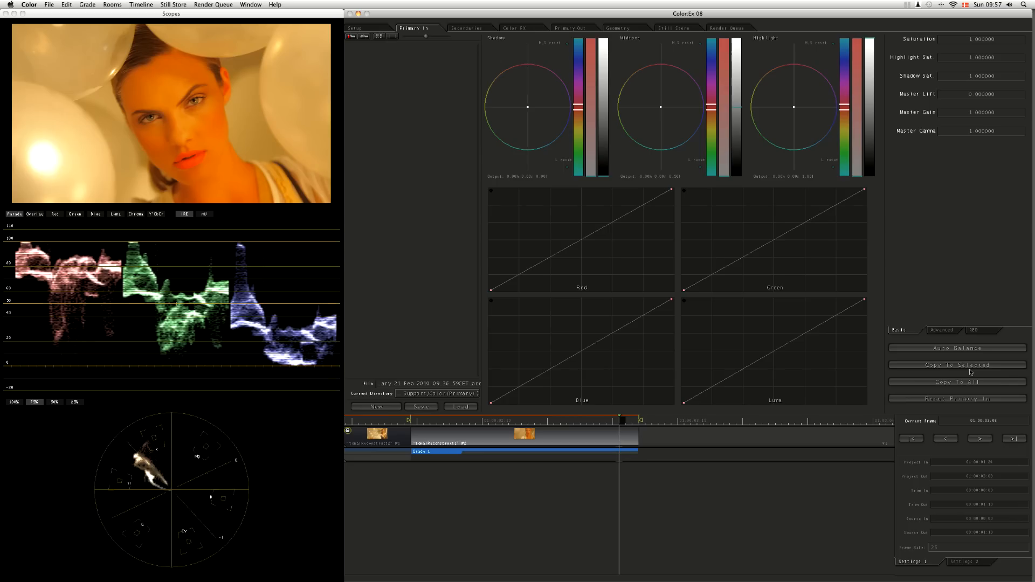
mouse_move(886, 360)
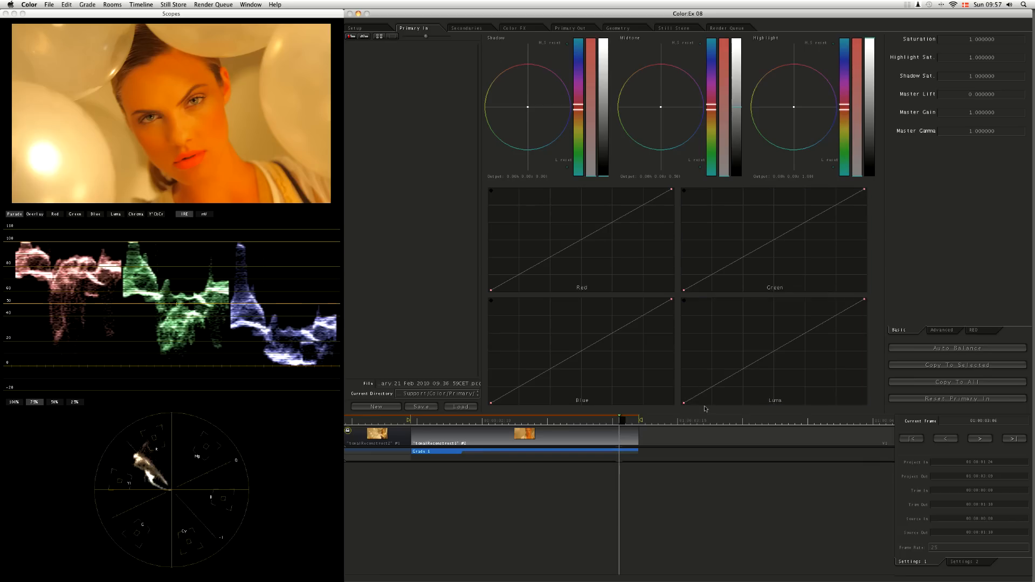
click(803, 351)
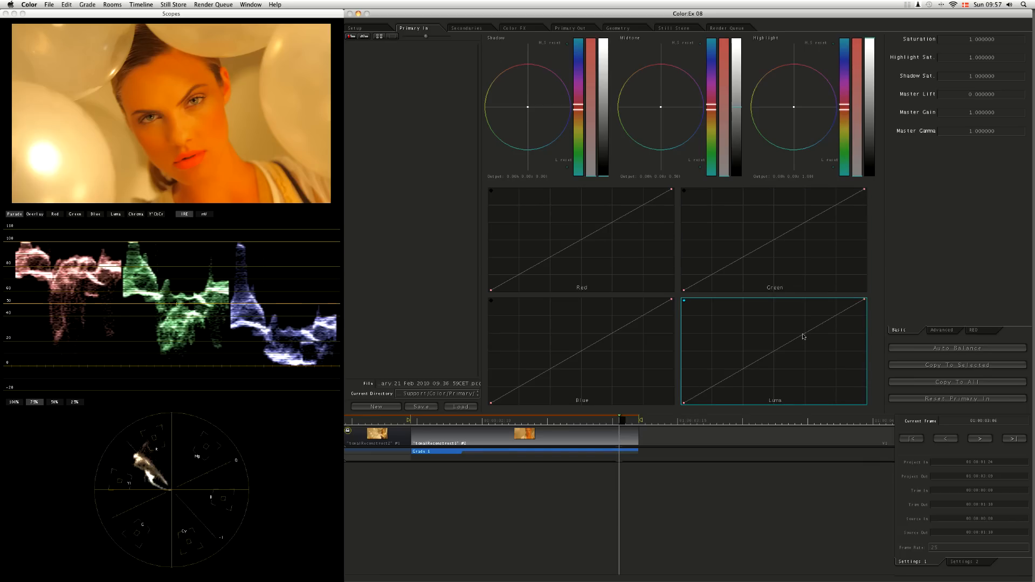
mouse_move(789, 347)
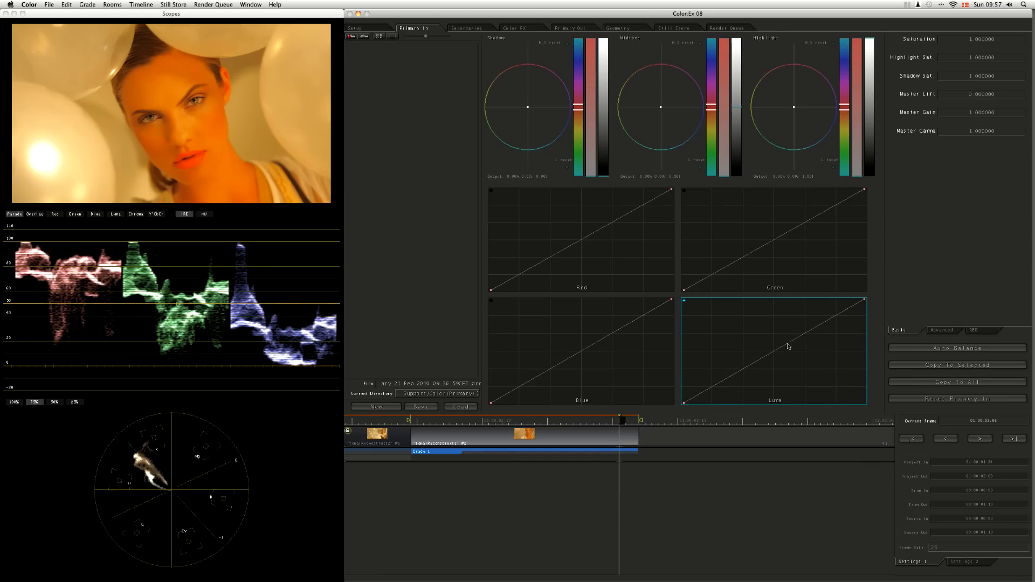
mouse_move(783, 353)
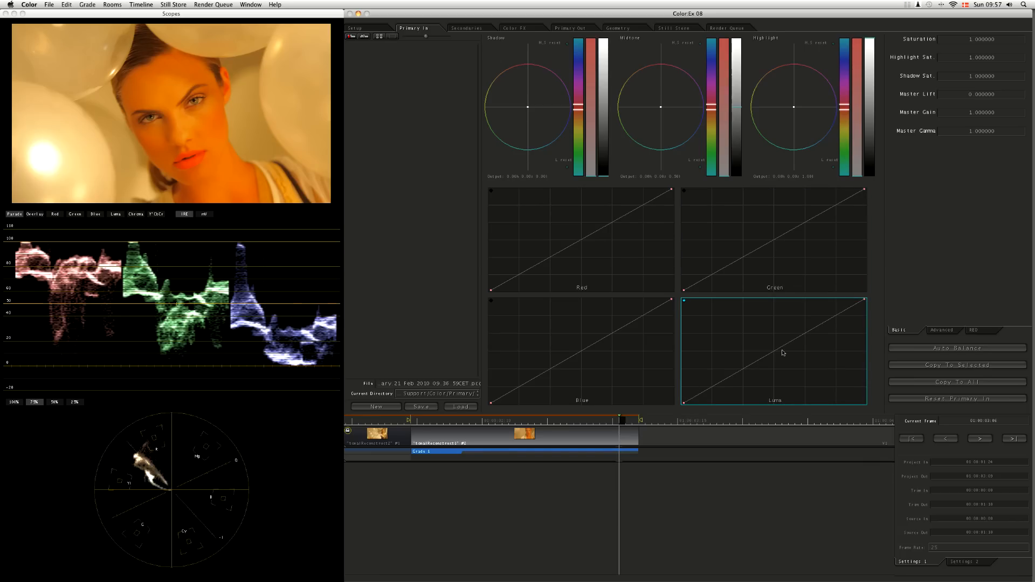
mouse_move(776, 357)
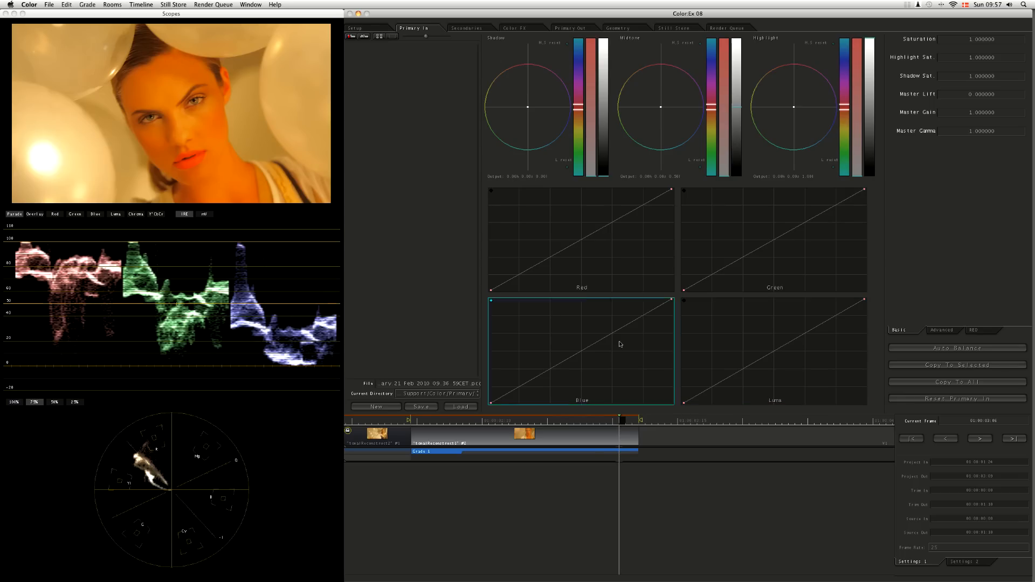
click(567, 261)
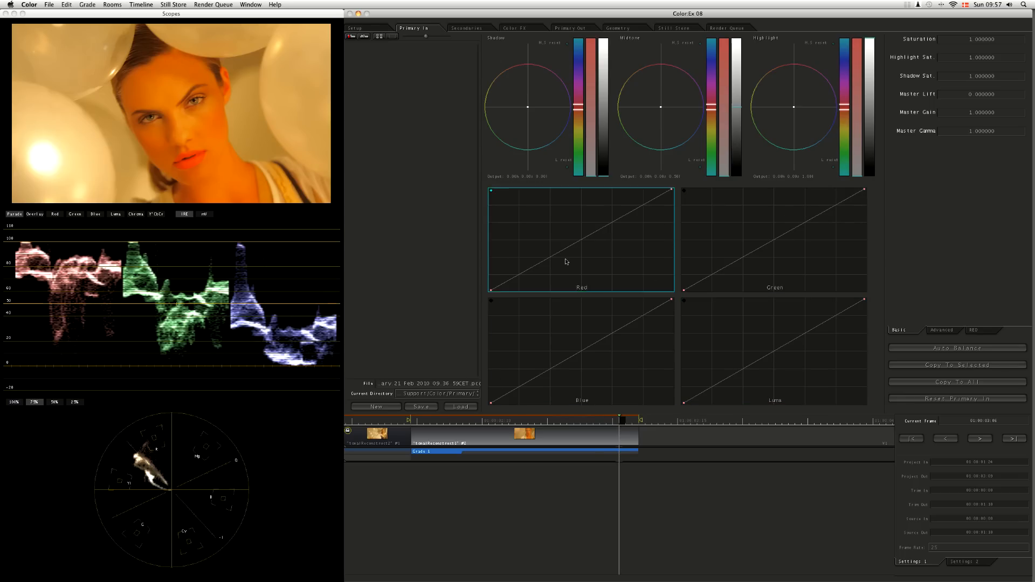
click(787, 354)
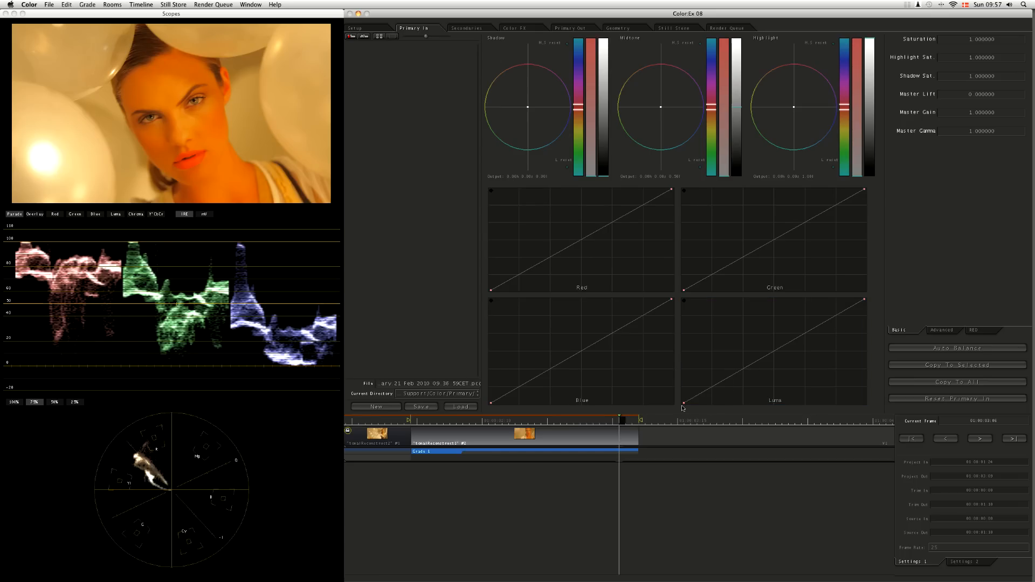
click(580, 351)
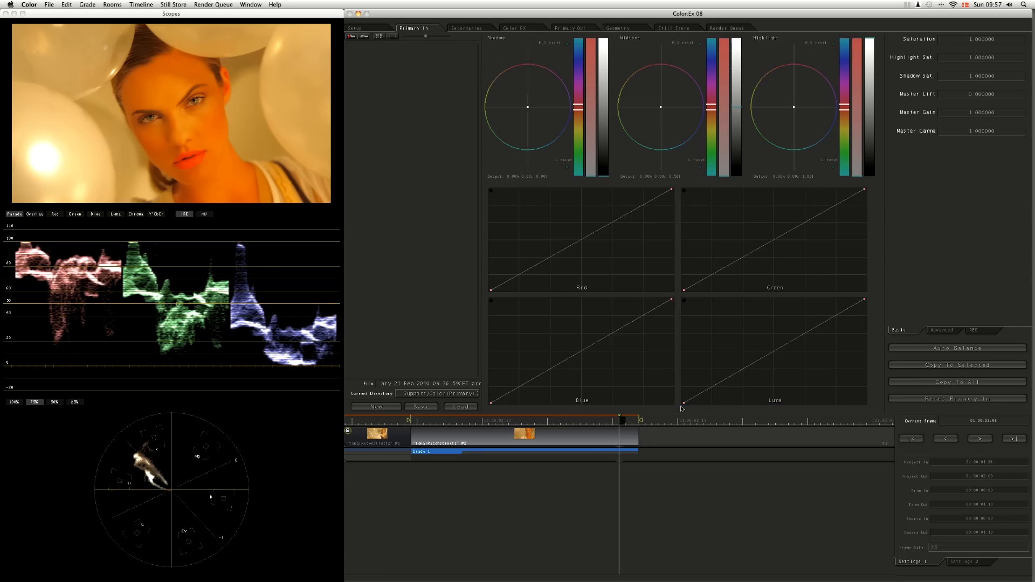
mouse_move(868, 410)
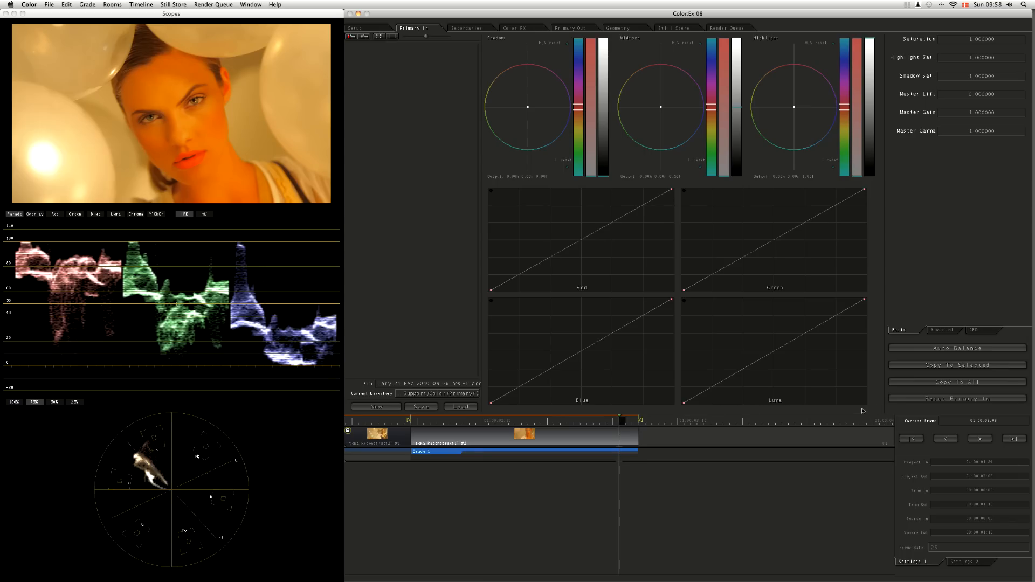
click(774, 349)
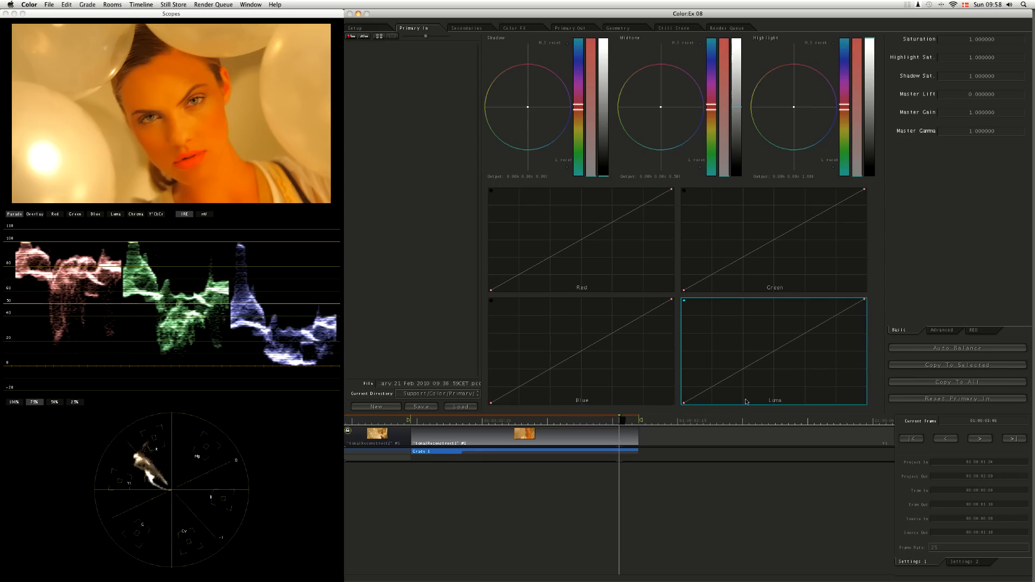
mouse_move(825, 383)
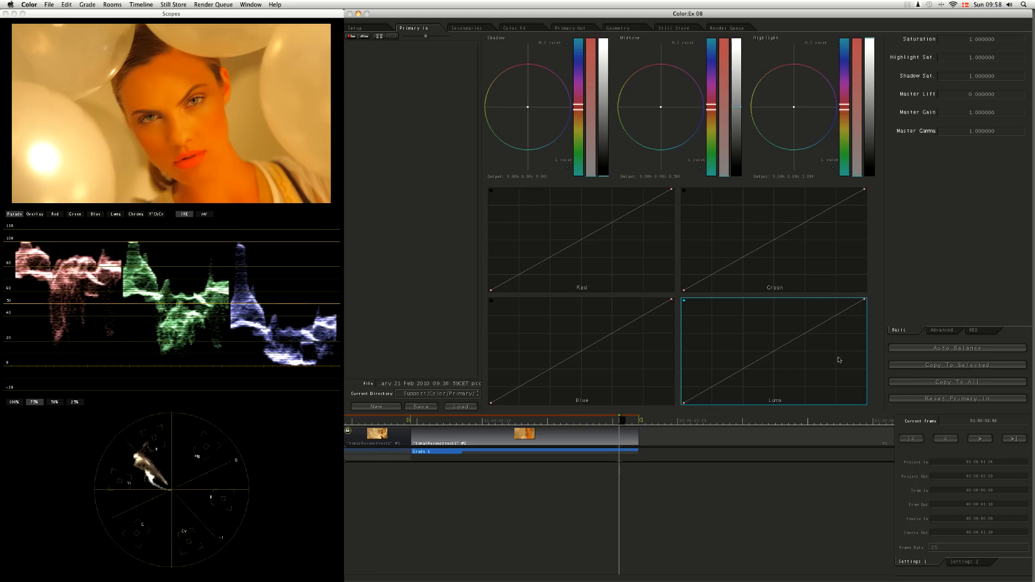
mouse_move(715, 381)
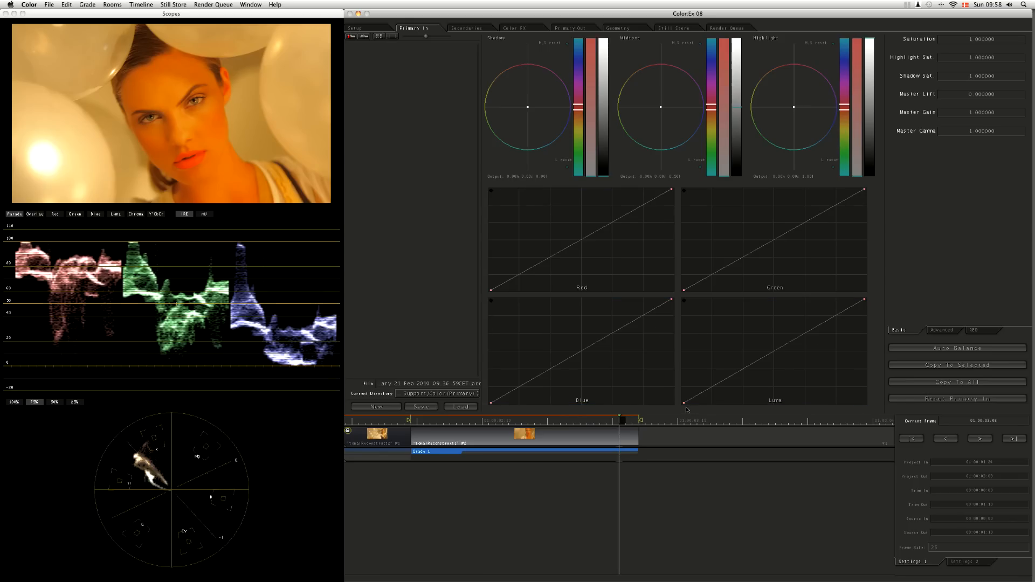
mouse_move(677, 401)
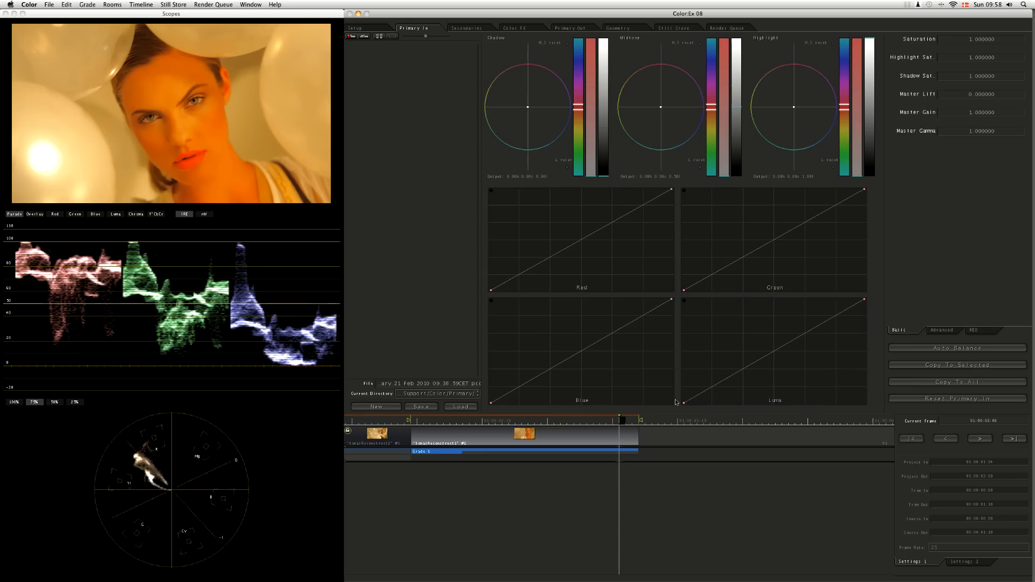
mouse_move(717, 408)
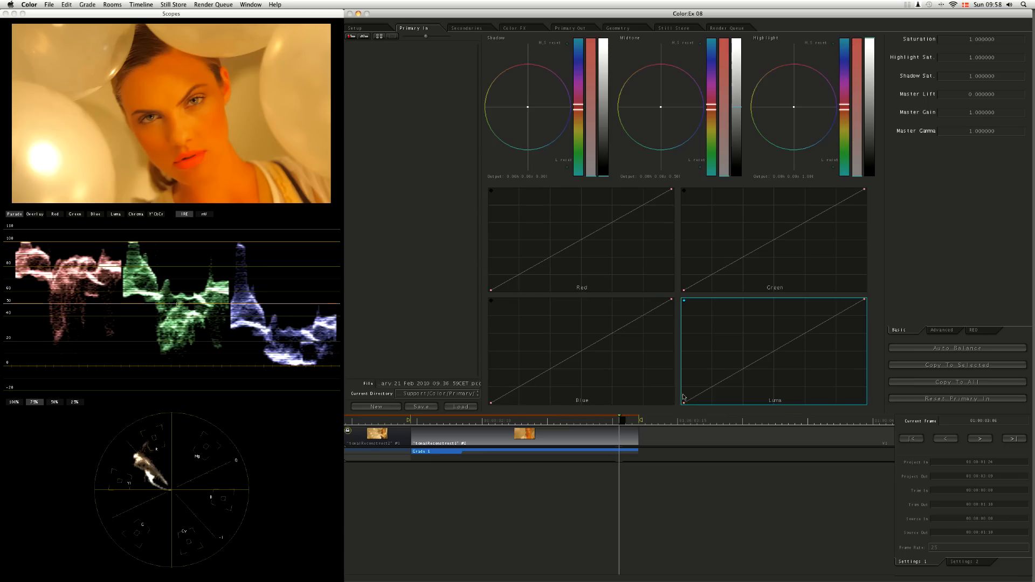
mouse_move(684, 388)
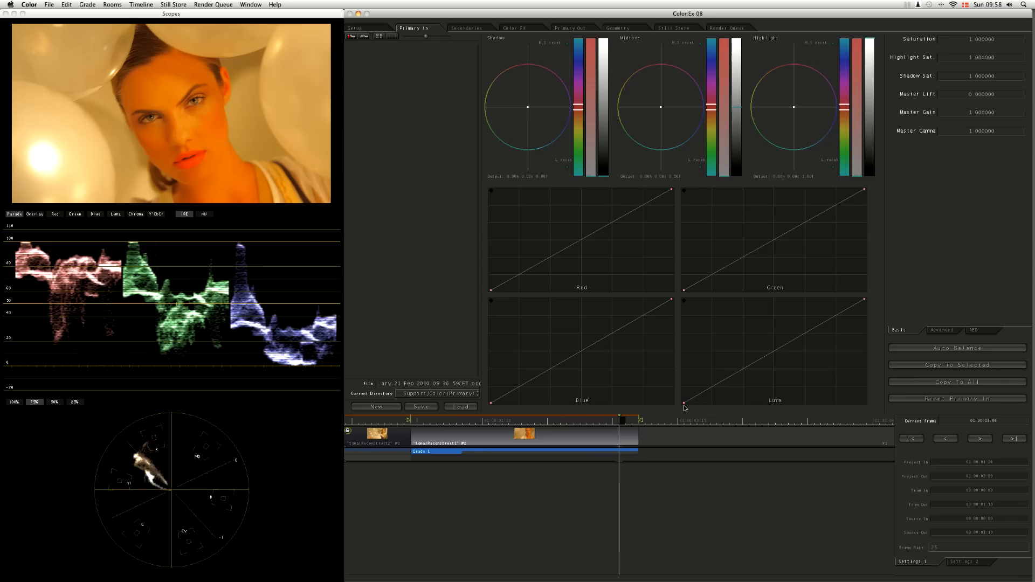
mouse_move(699, 414)
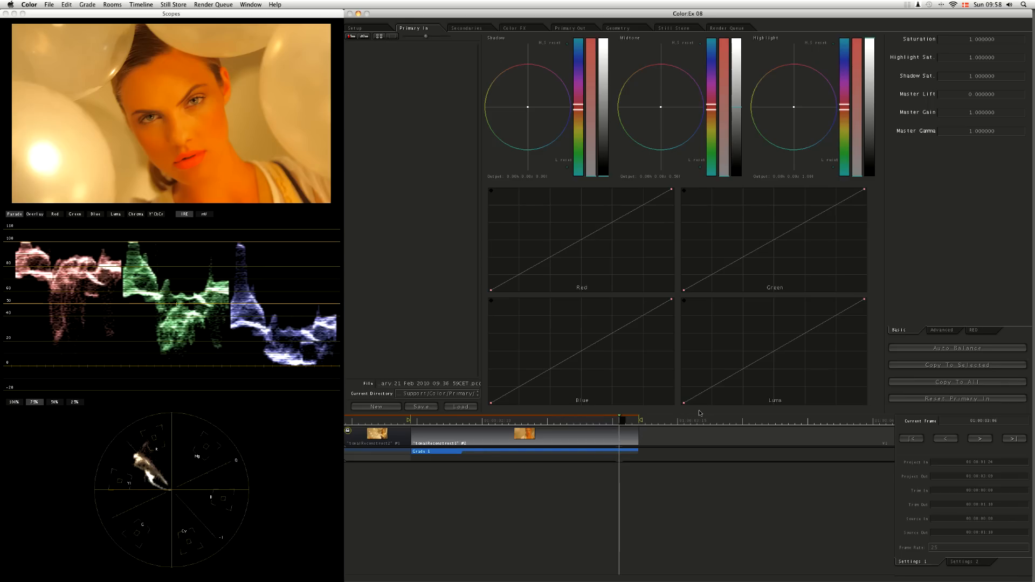
mouse_move(679, 395)
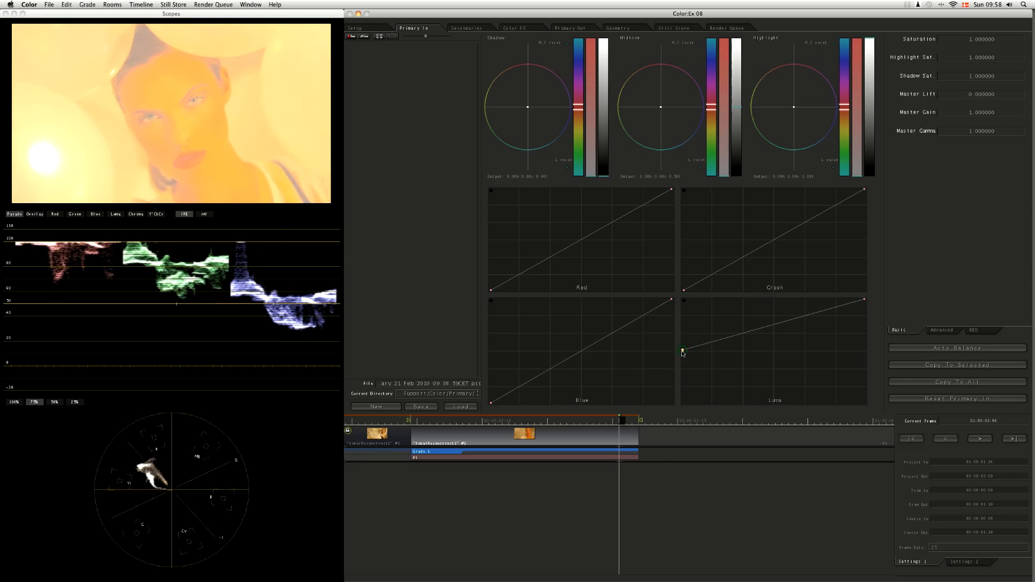
Step: Raise the luma curve's bottom-left black point to about half height, washing the portrait out
click(683, 351)
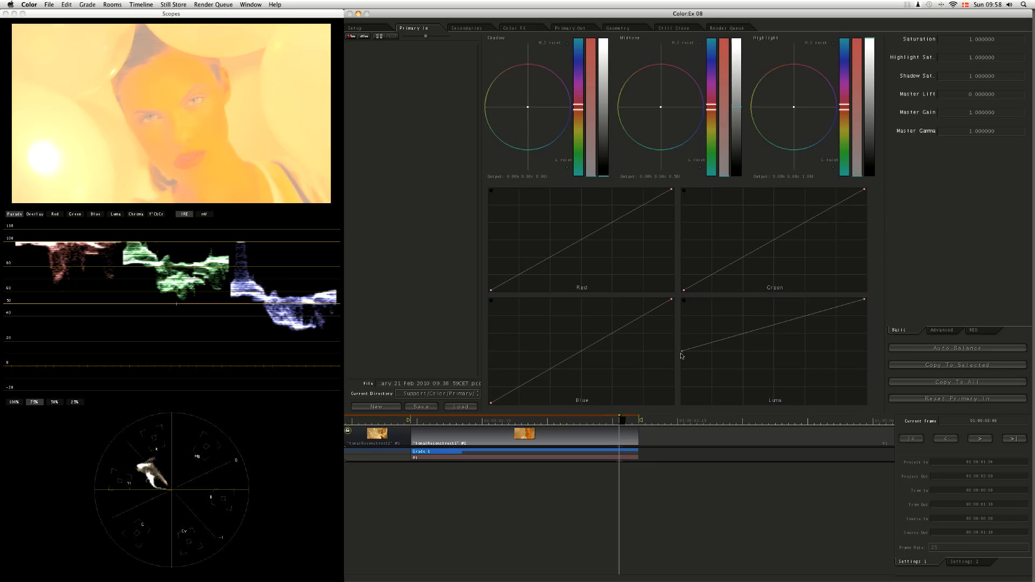
click(686, 355)
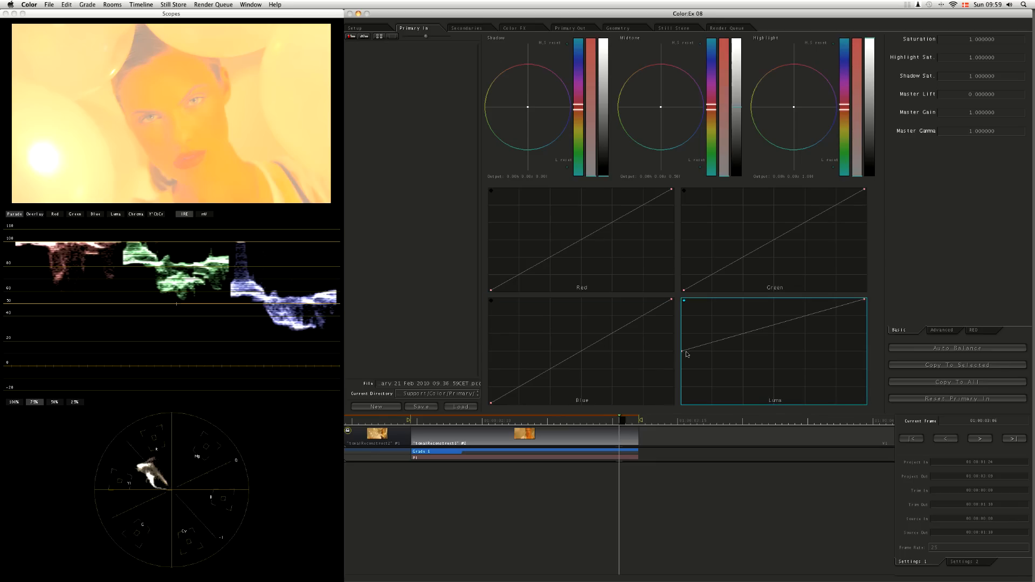
mouse_move(817, 318)
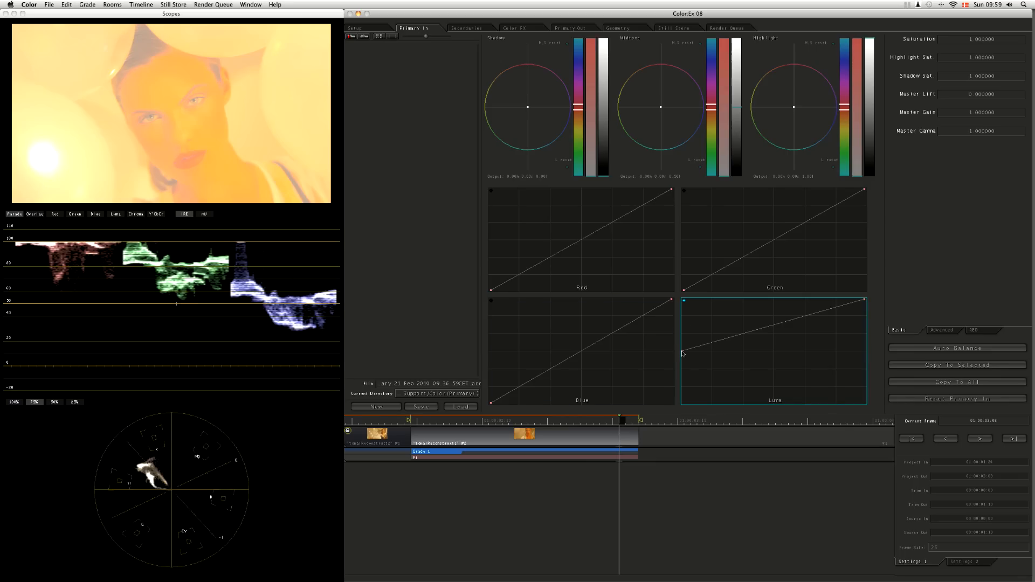
mouse_move(686, 356)
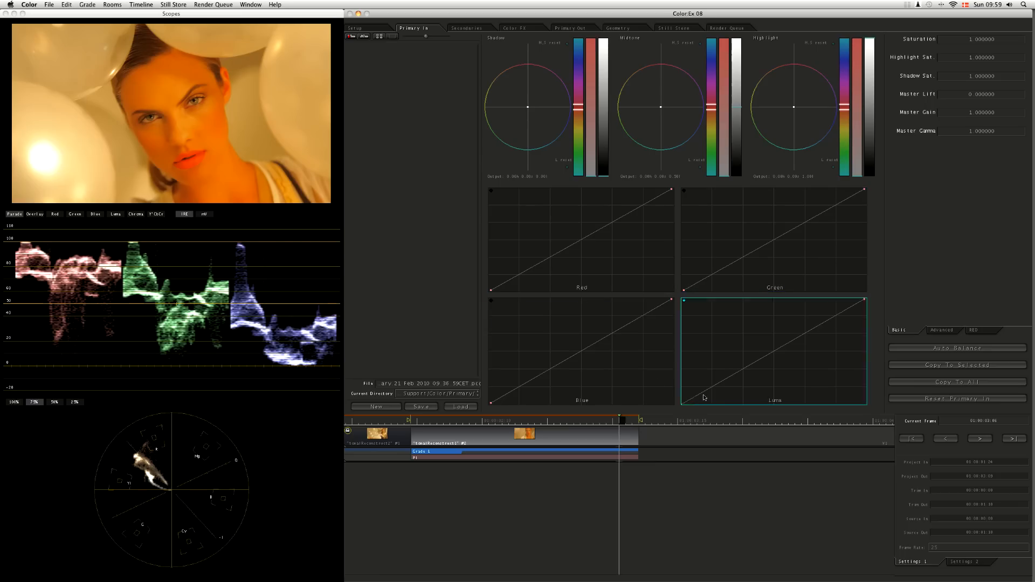
mouse_move(779, 347)
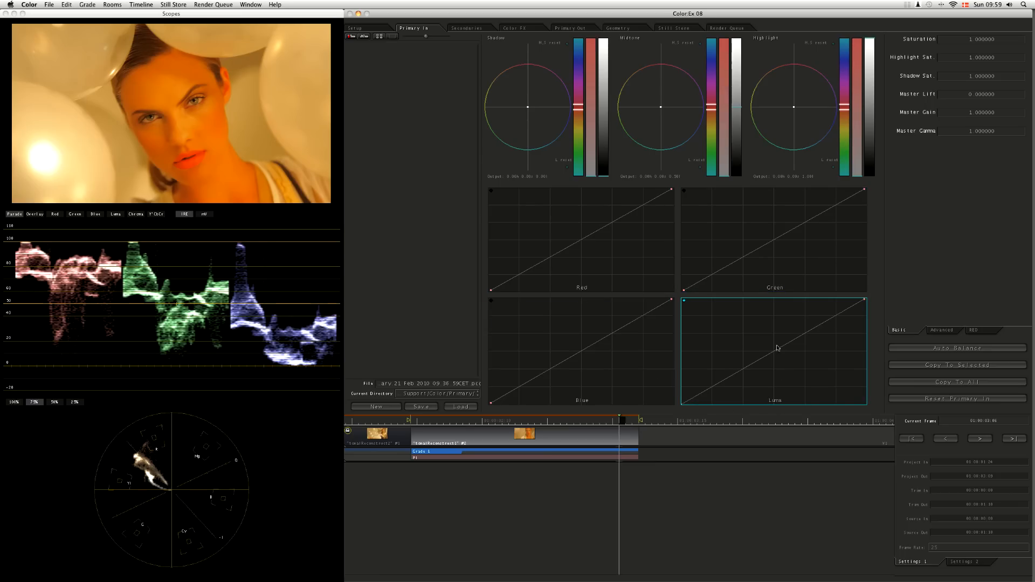
mouse_move(768, 356)
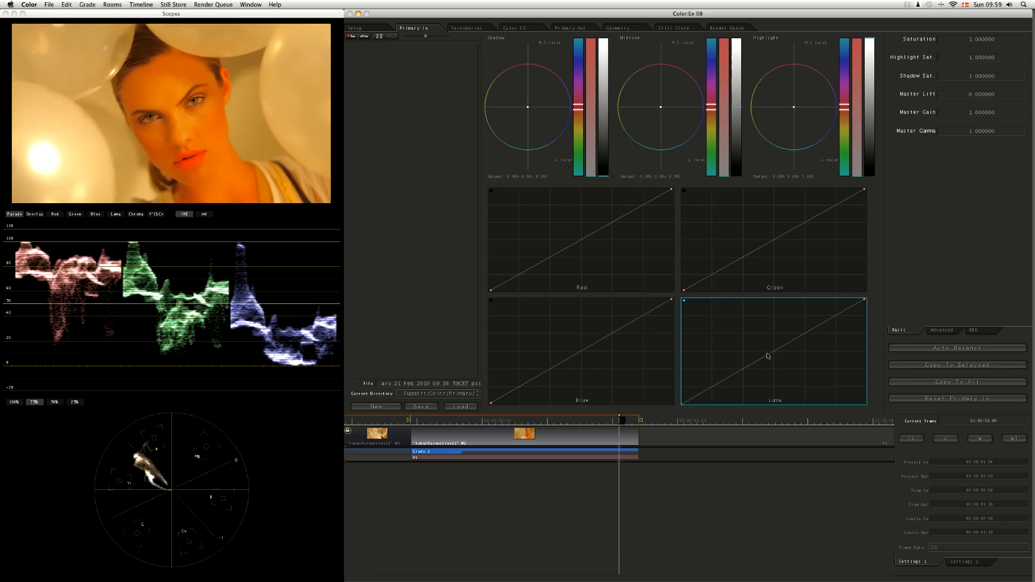
mouse_move(780, 390)
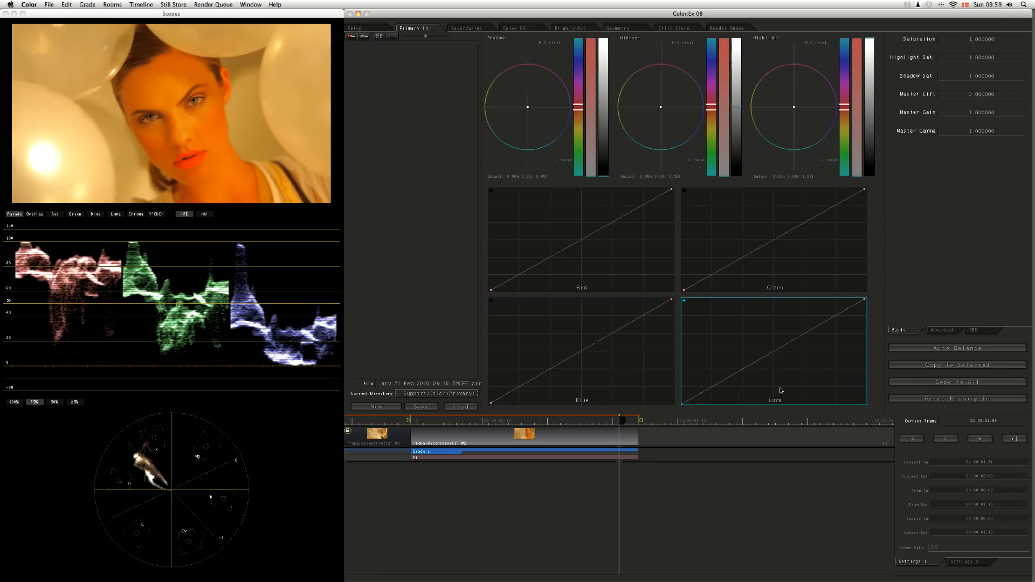
mouse_move(763, 362)
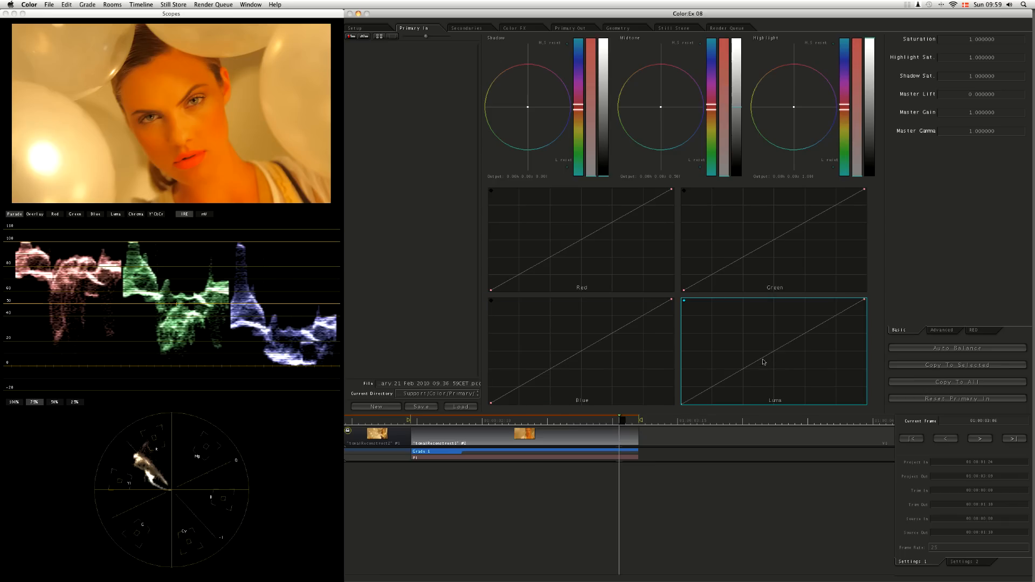